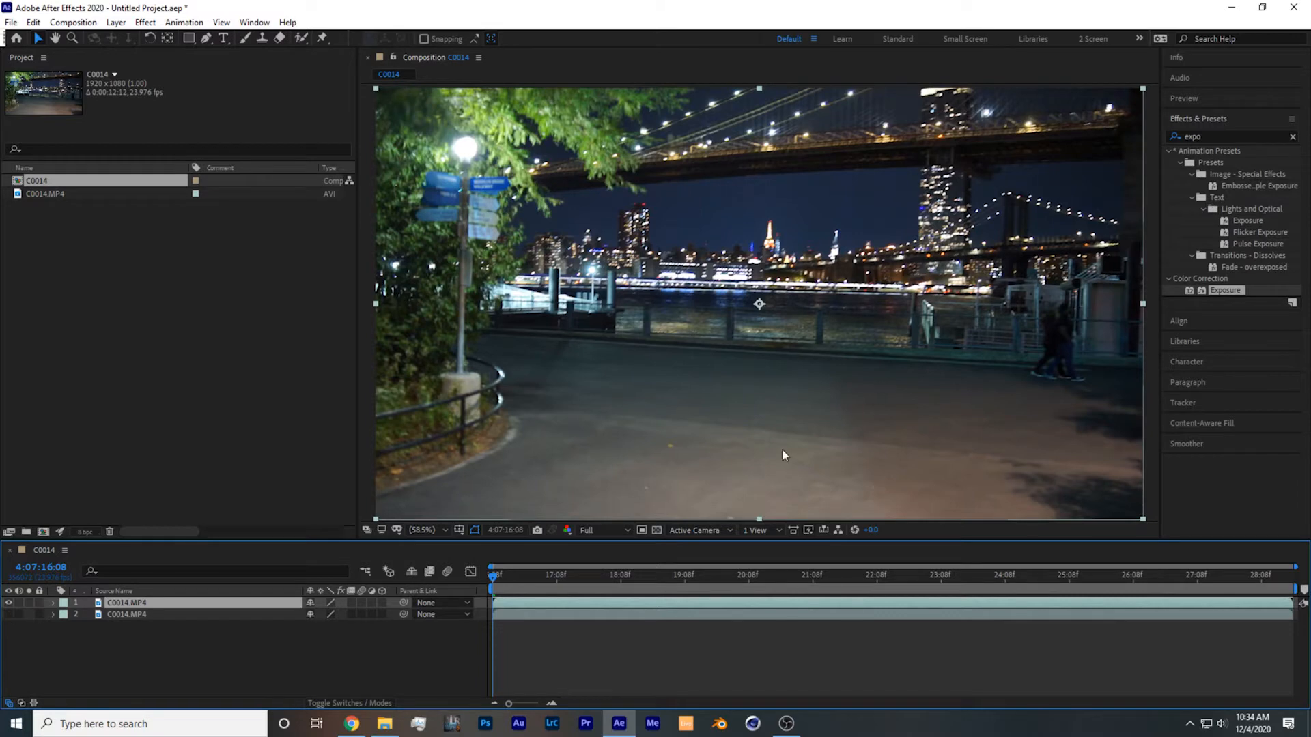
Step: Apply Luma Key to the top layer with Key Out Darker and Threshold raised to 255
type("lum")
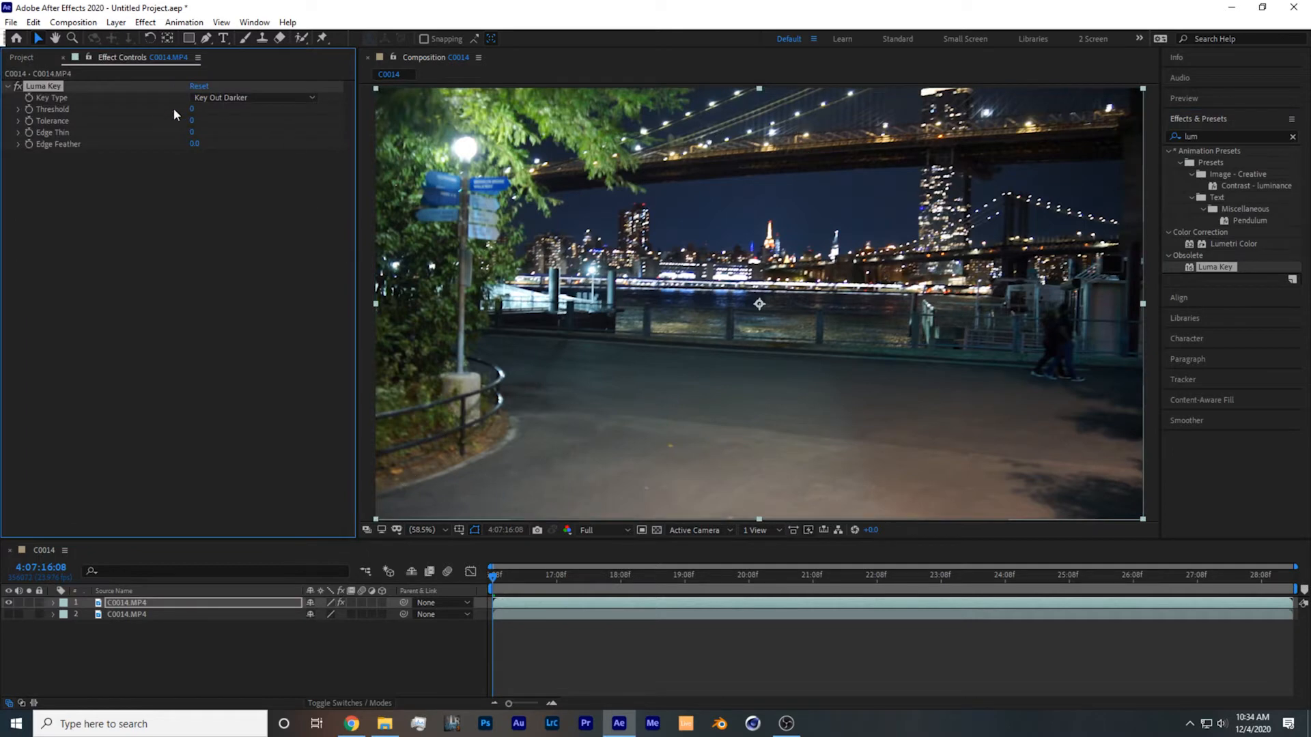
left_click_drag(191, 109, 197, 109)
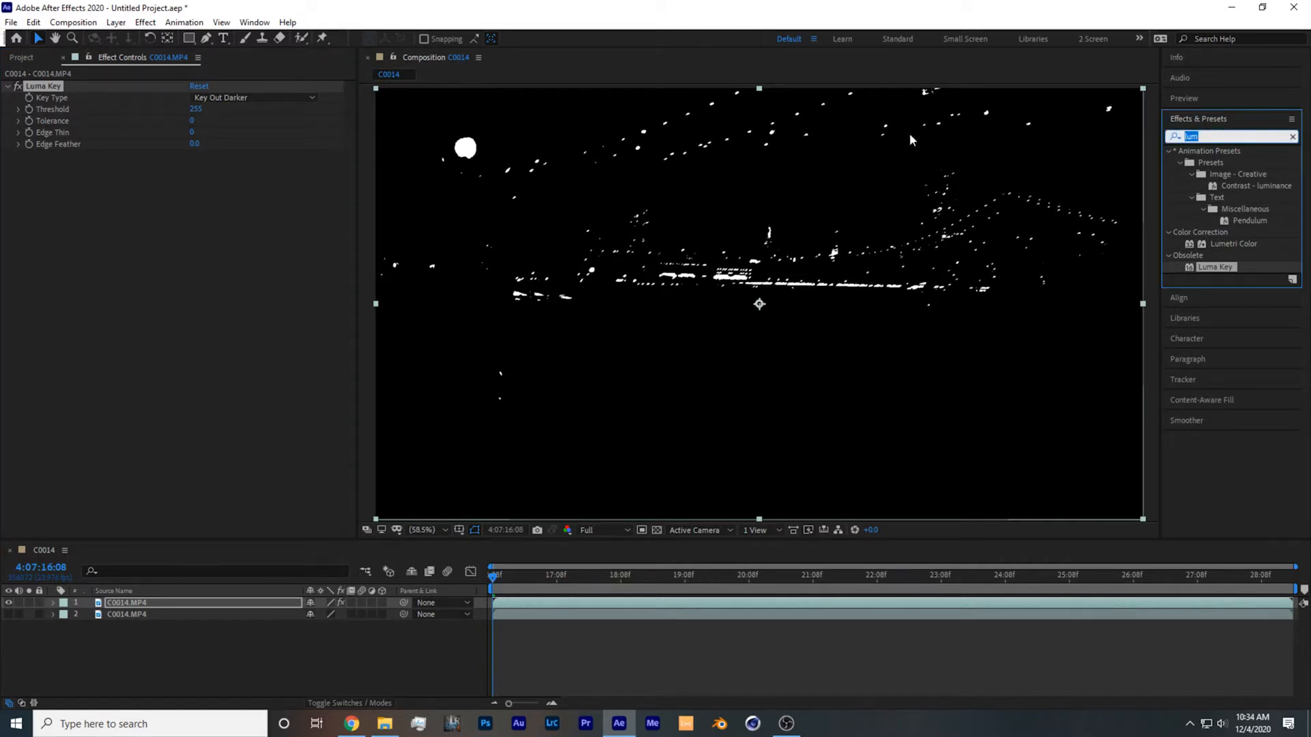
Step: Apply Directional Blur to the clip with Direction 45° and Blur Length 60
type("direc")
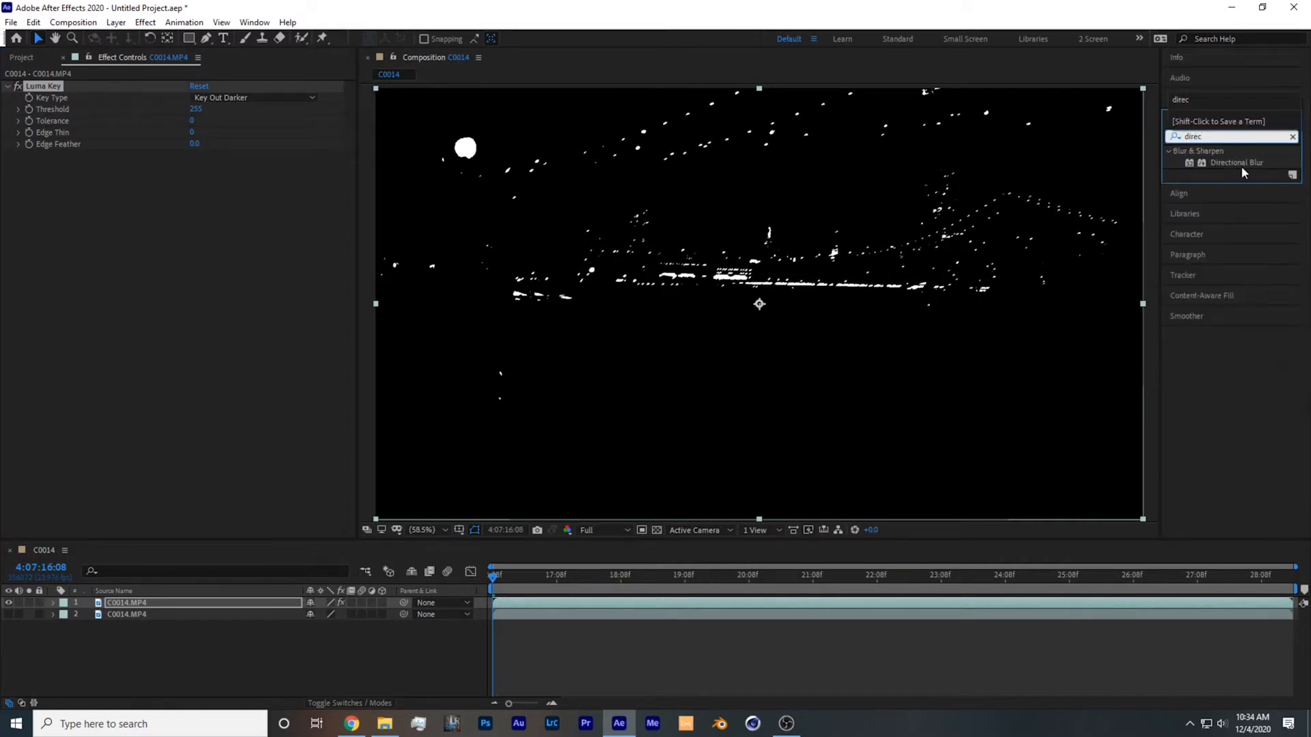
double_click(1237, 162)
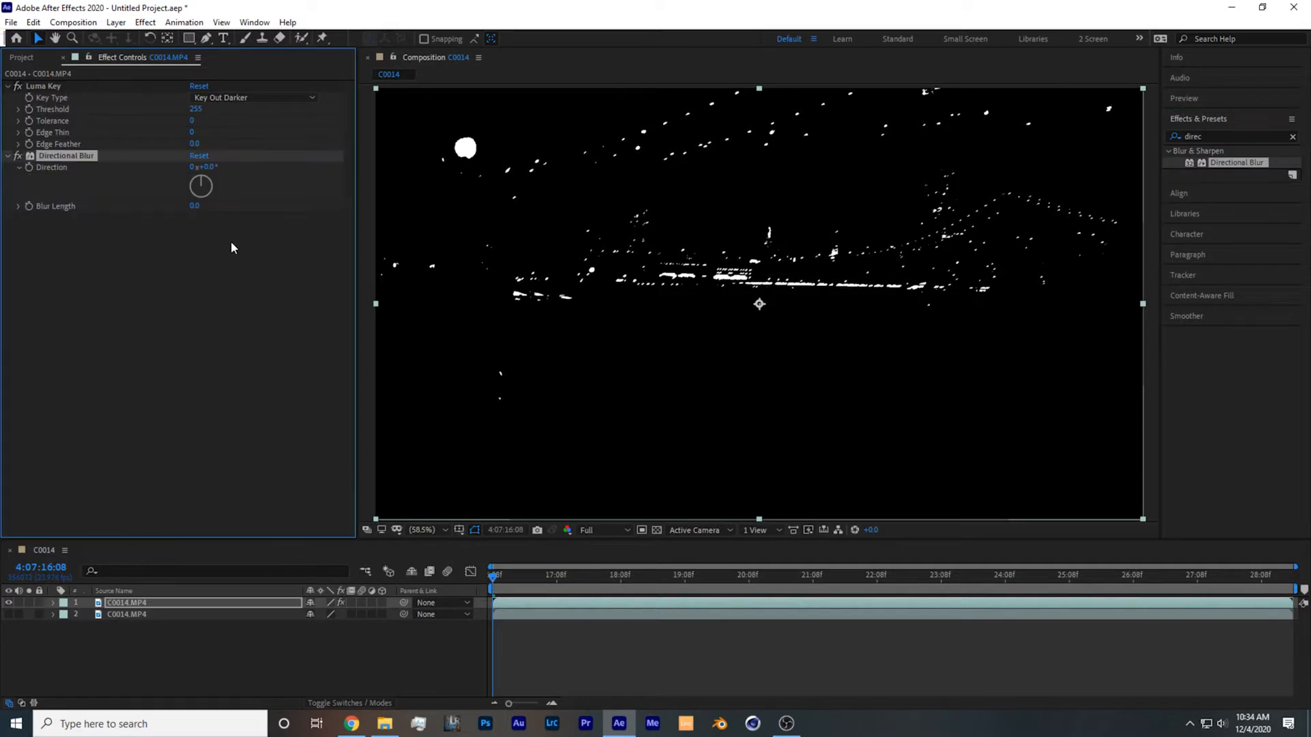
left_click(208, 167)
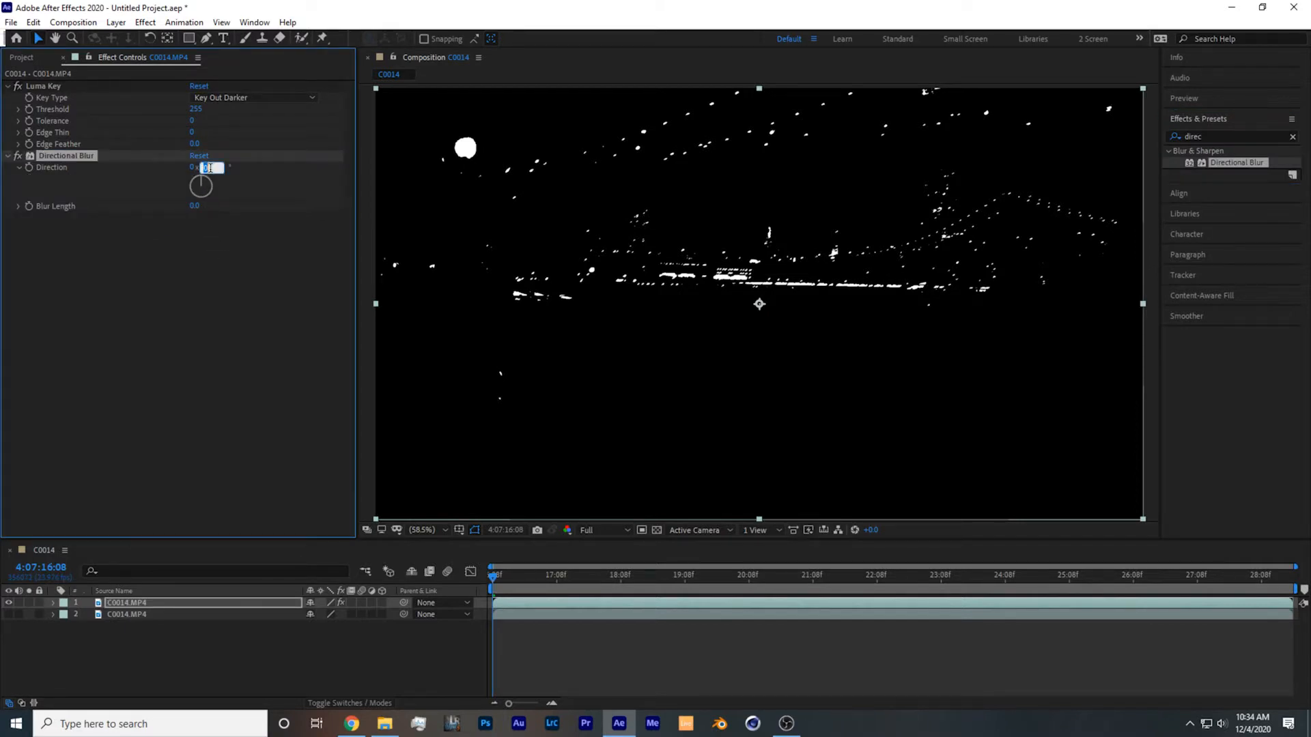
type("45")
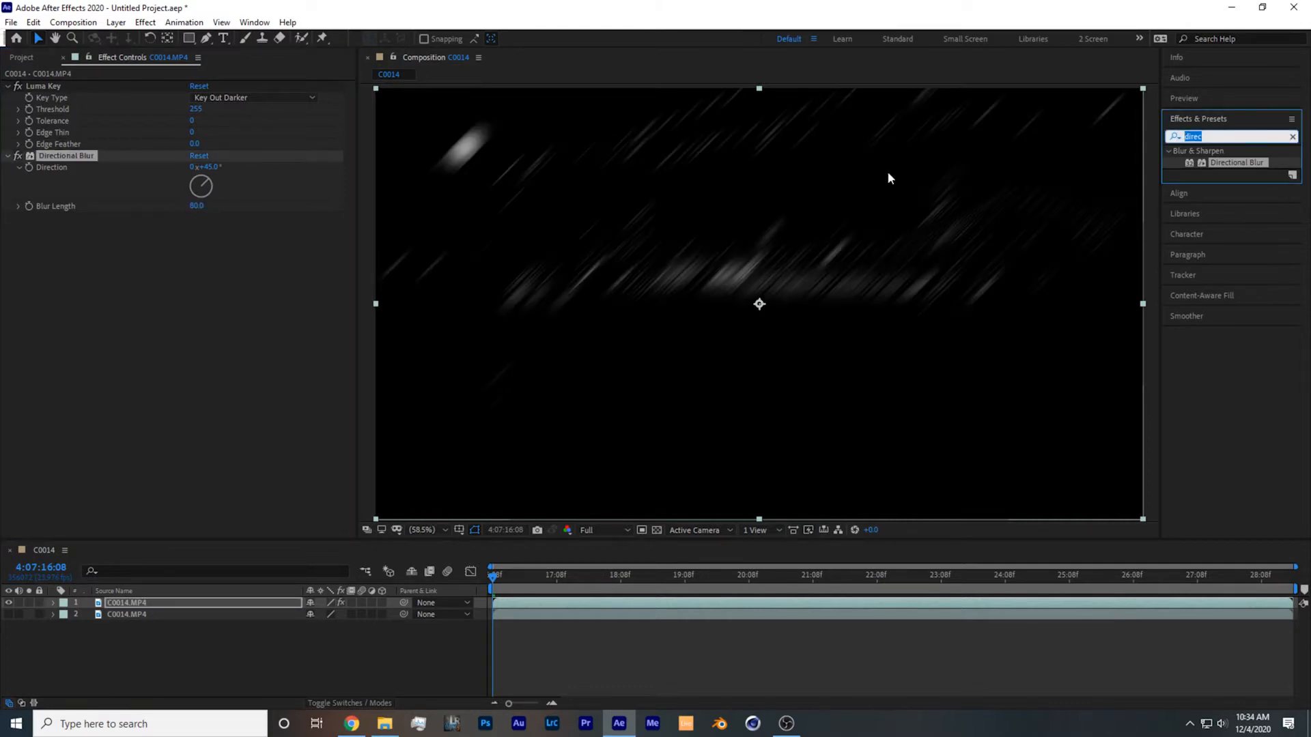
Step: Apply Solid Composite to the top clip with its colour set to black (000000)
type("soli")
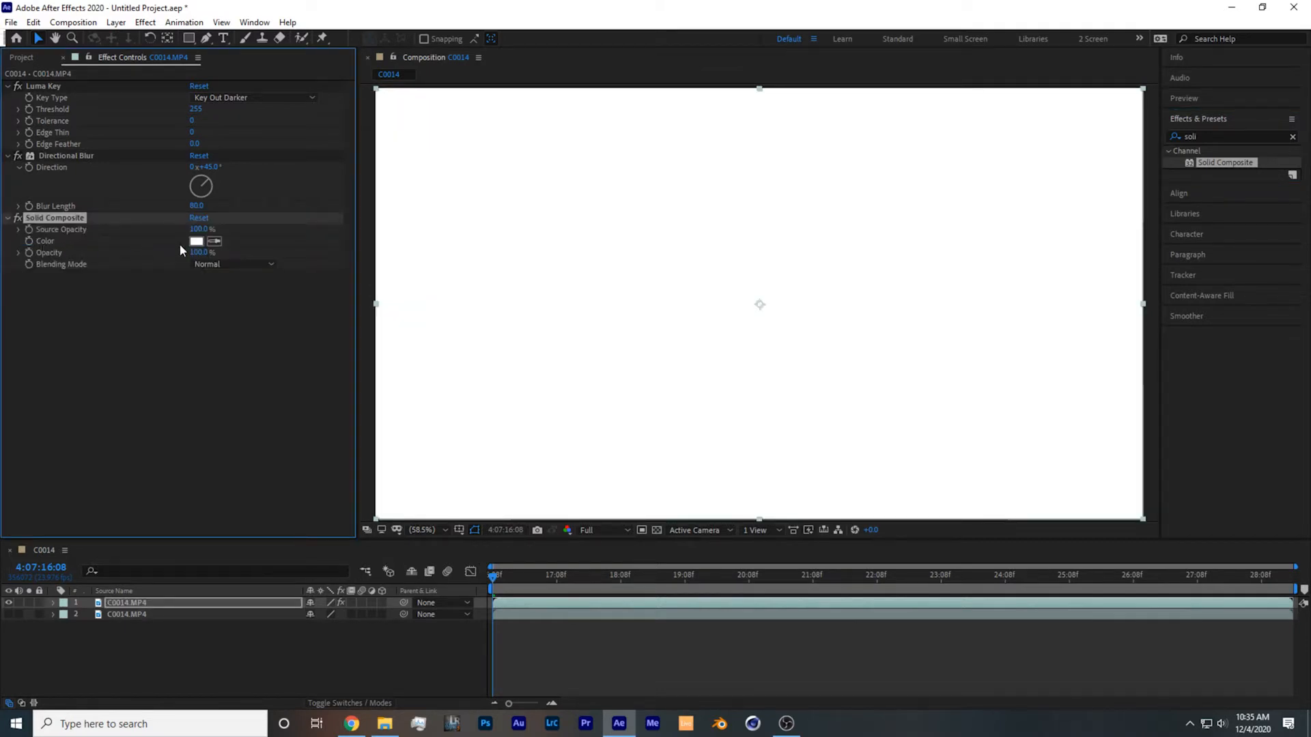
left_click(195, 240)
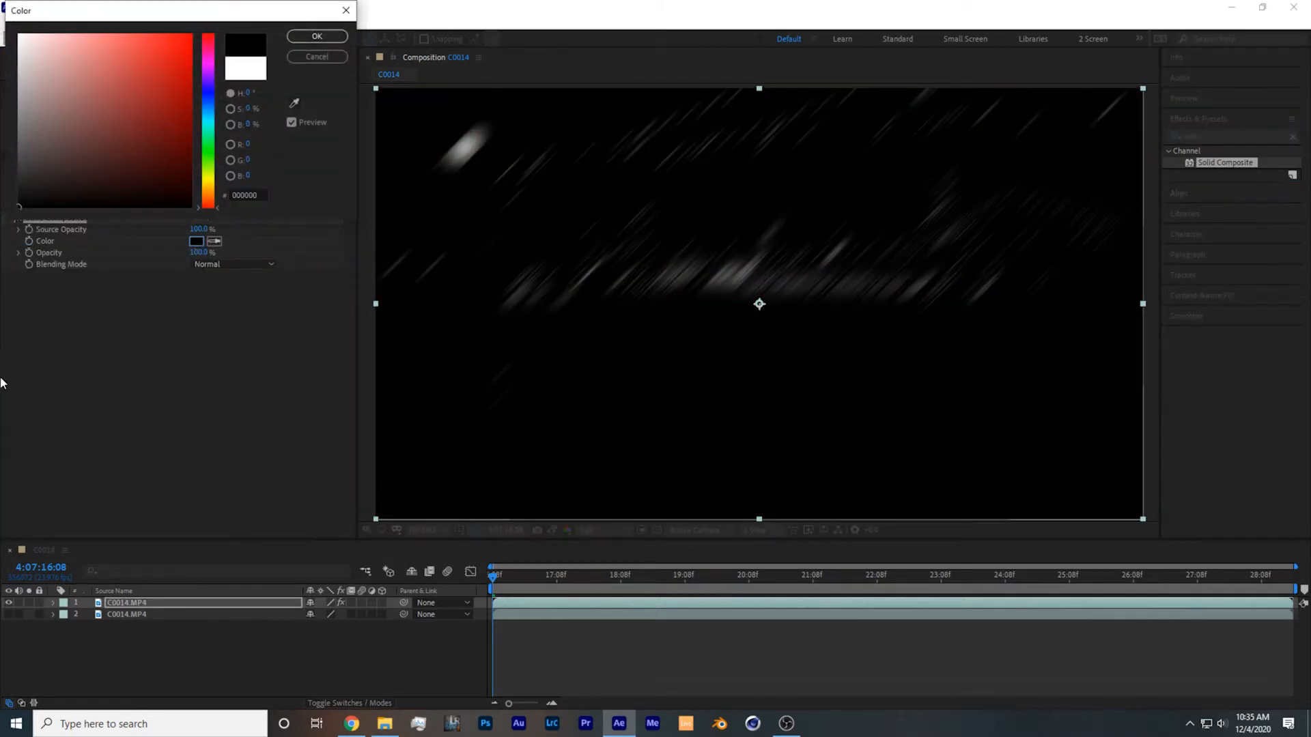
left_click(315, 35)
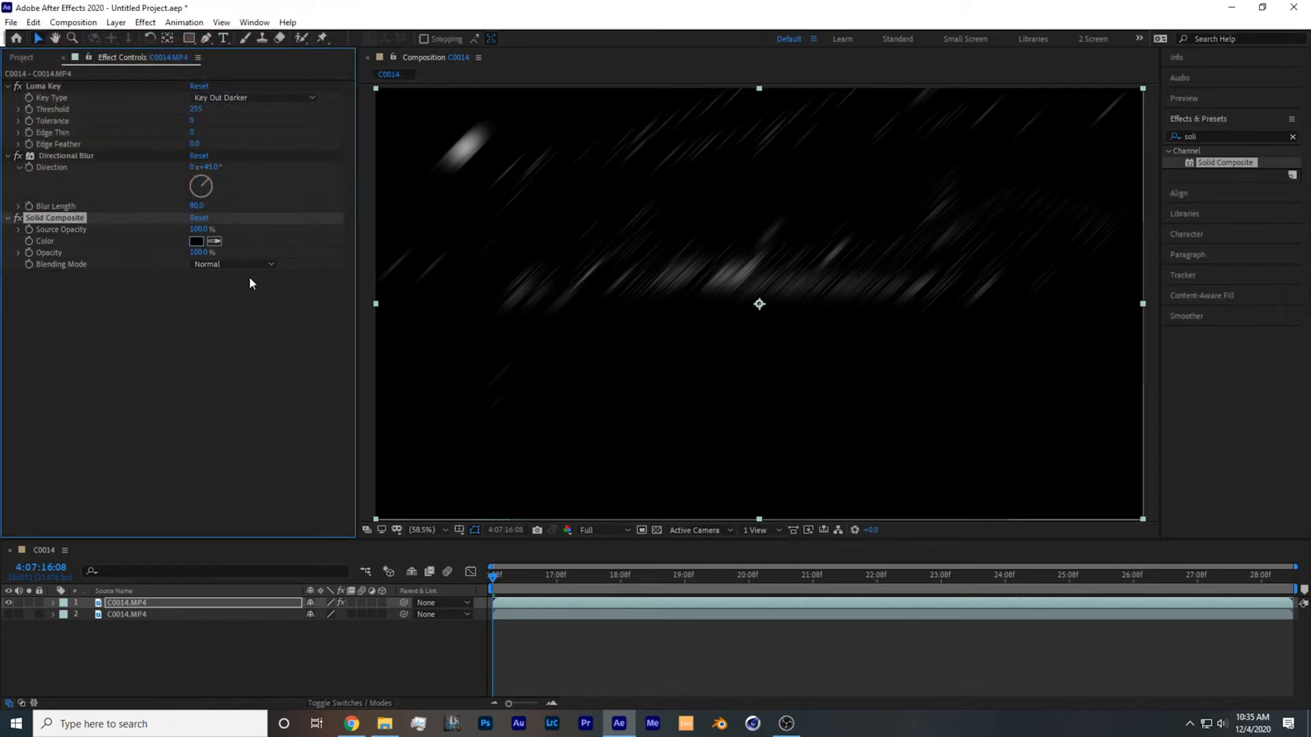
left_click(1228, 137)
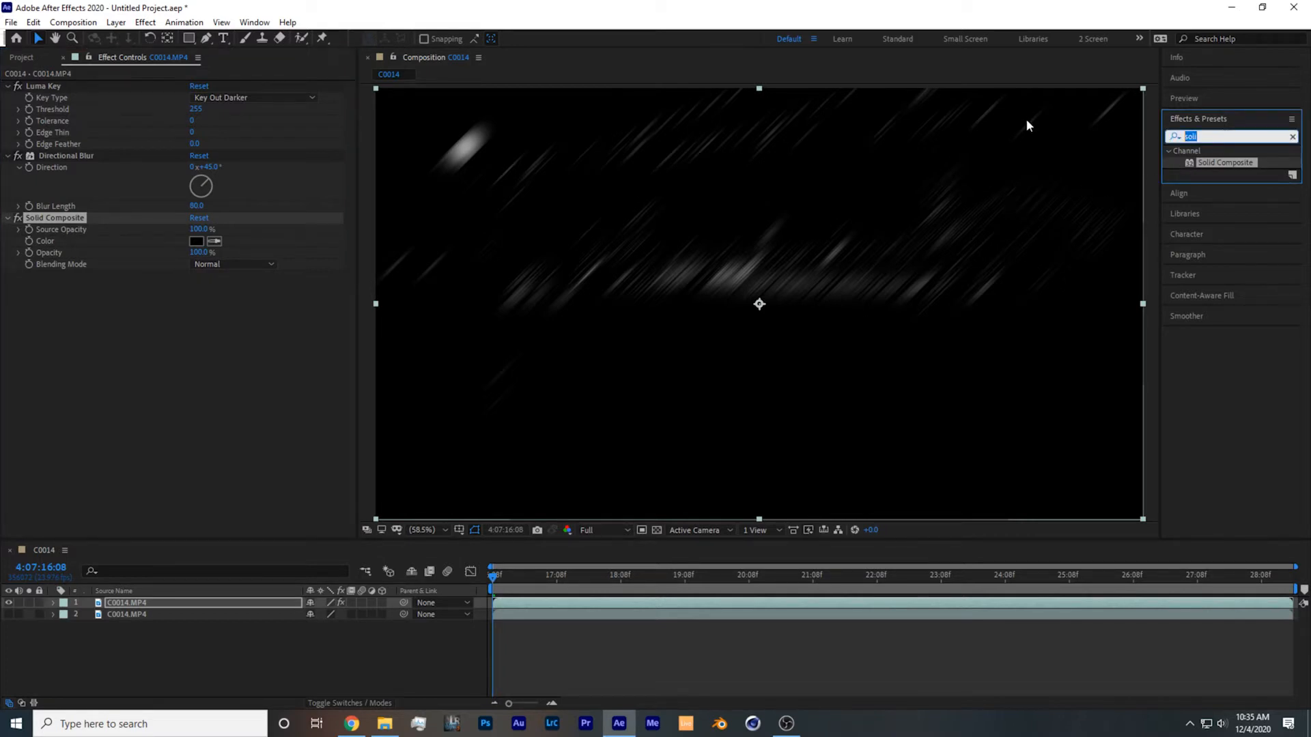
Step: Apply an Exposure effect and set Master Exposure to 2.00 to brighten the streaks
type("expo")
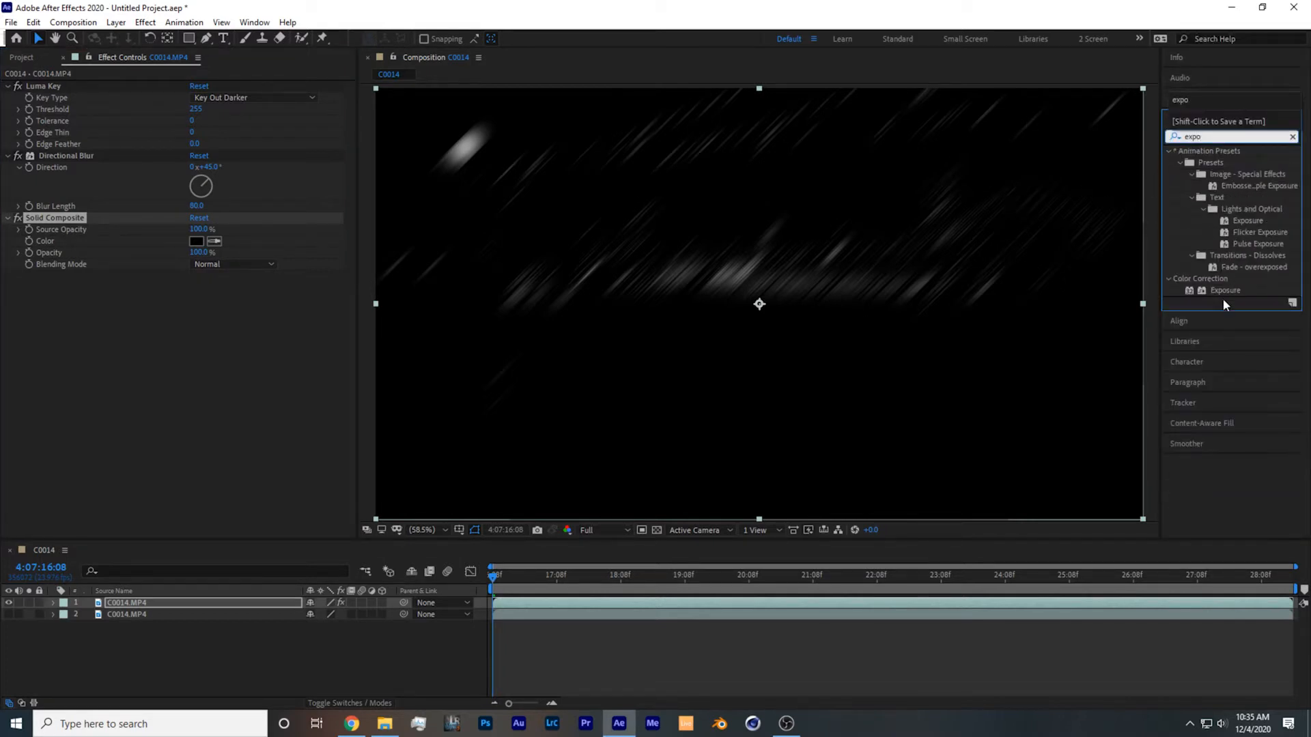
double_click(1226, 289)
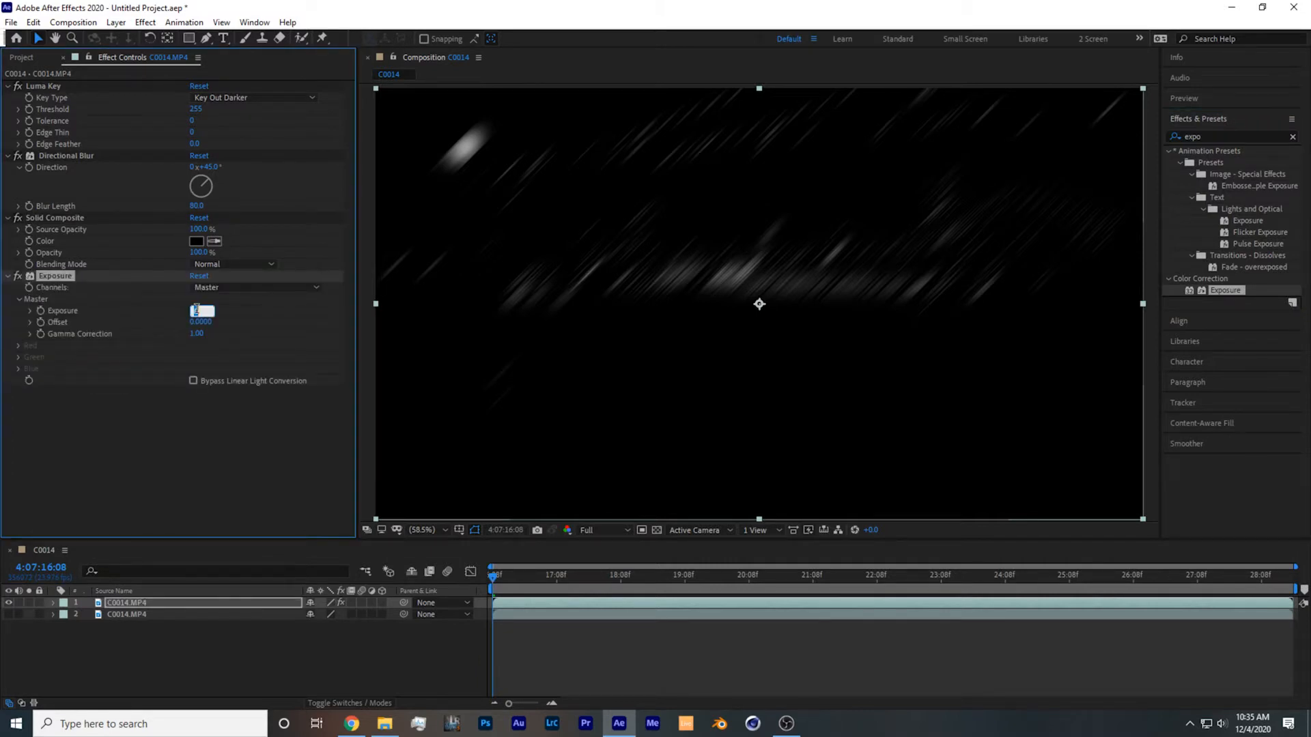
type("2.00")
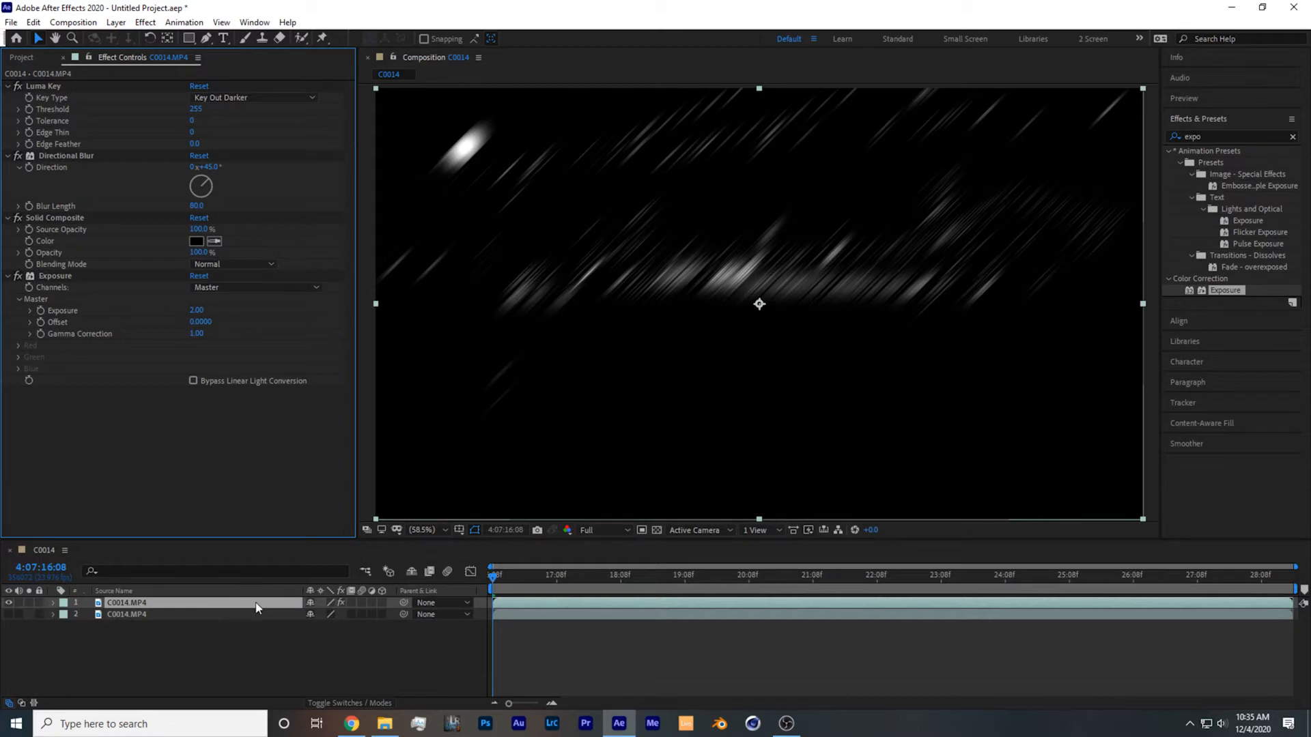
Step: Set the streak layer's blending mode to Screen so the footage shows beneath
right_click(257, 607)
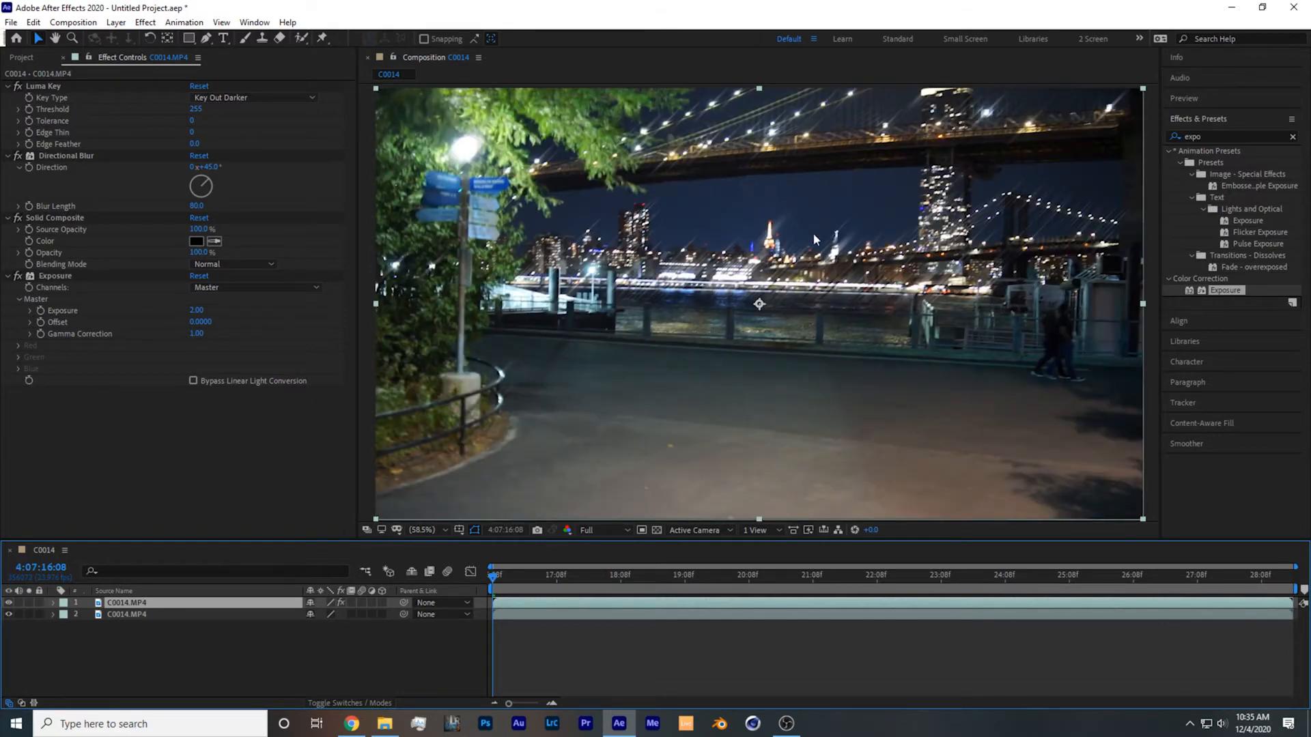
mouse_move(851, 335)
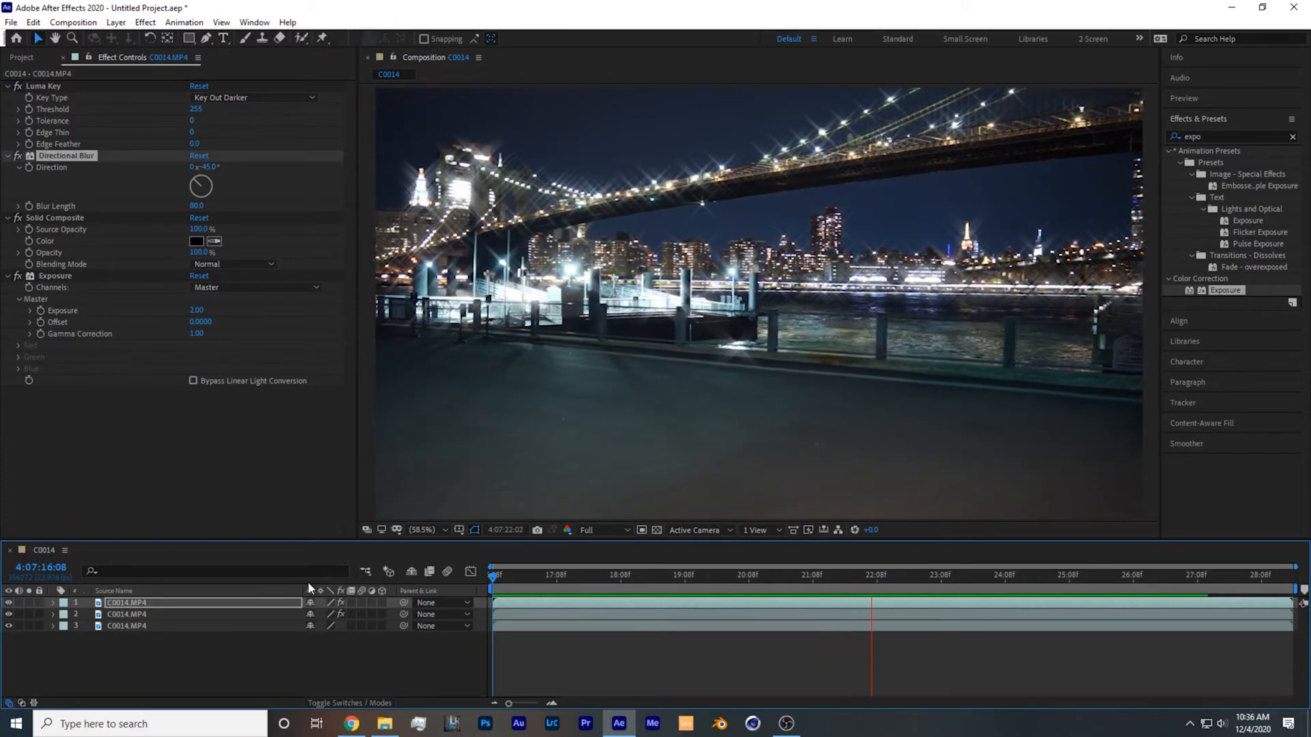
Step: On the second streak layer set Blur Length 200 and Exposure 5.00, previewing on busier frames
left_click(876, 574)
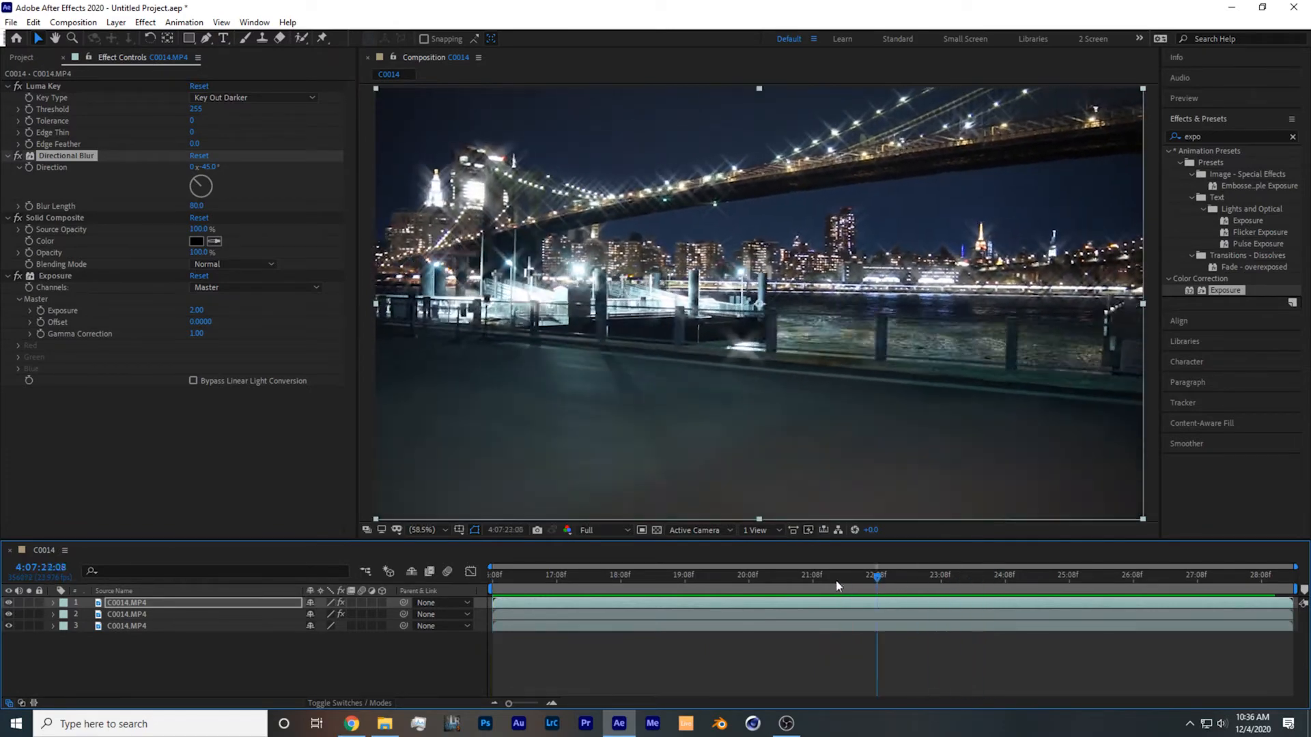
left_click_drag(877, 576, 827, 576)
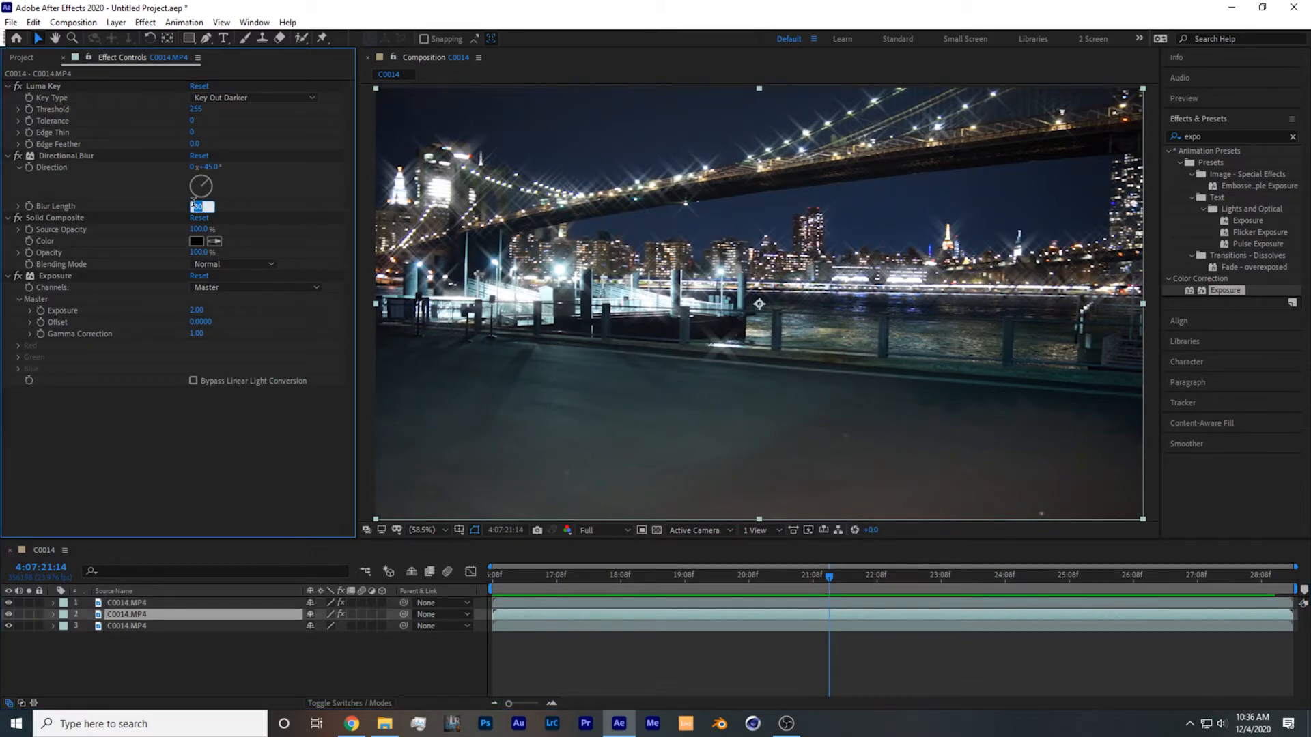
type("200")
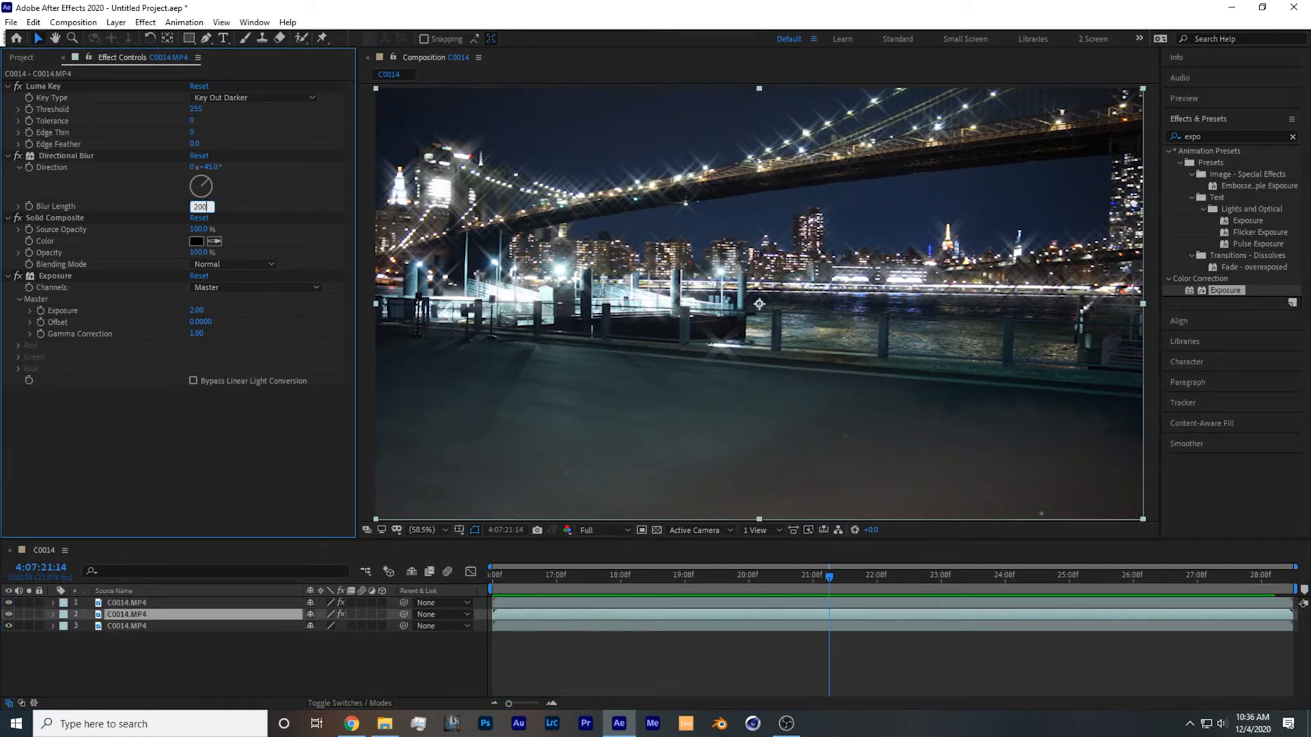
left_click(201, 206)
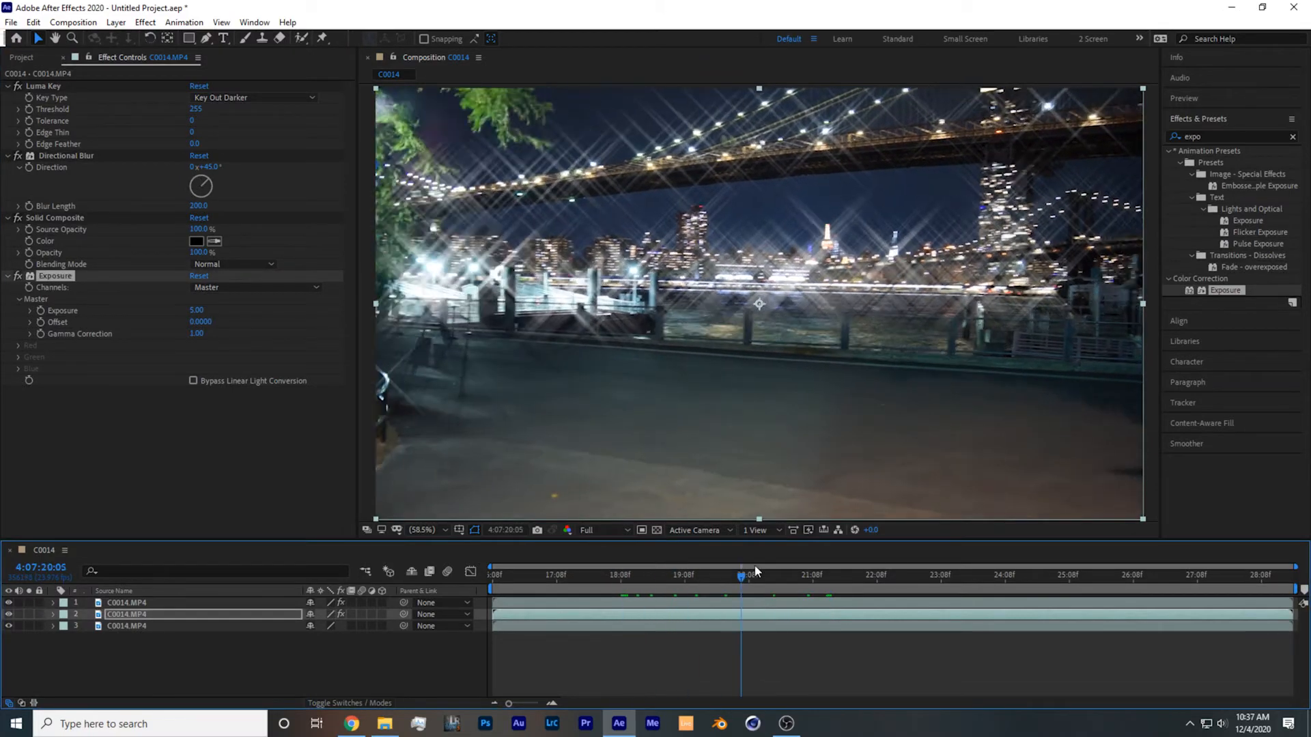
left_click(861, 575)
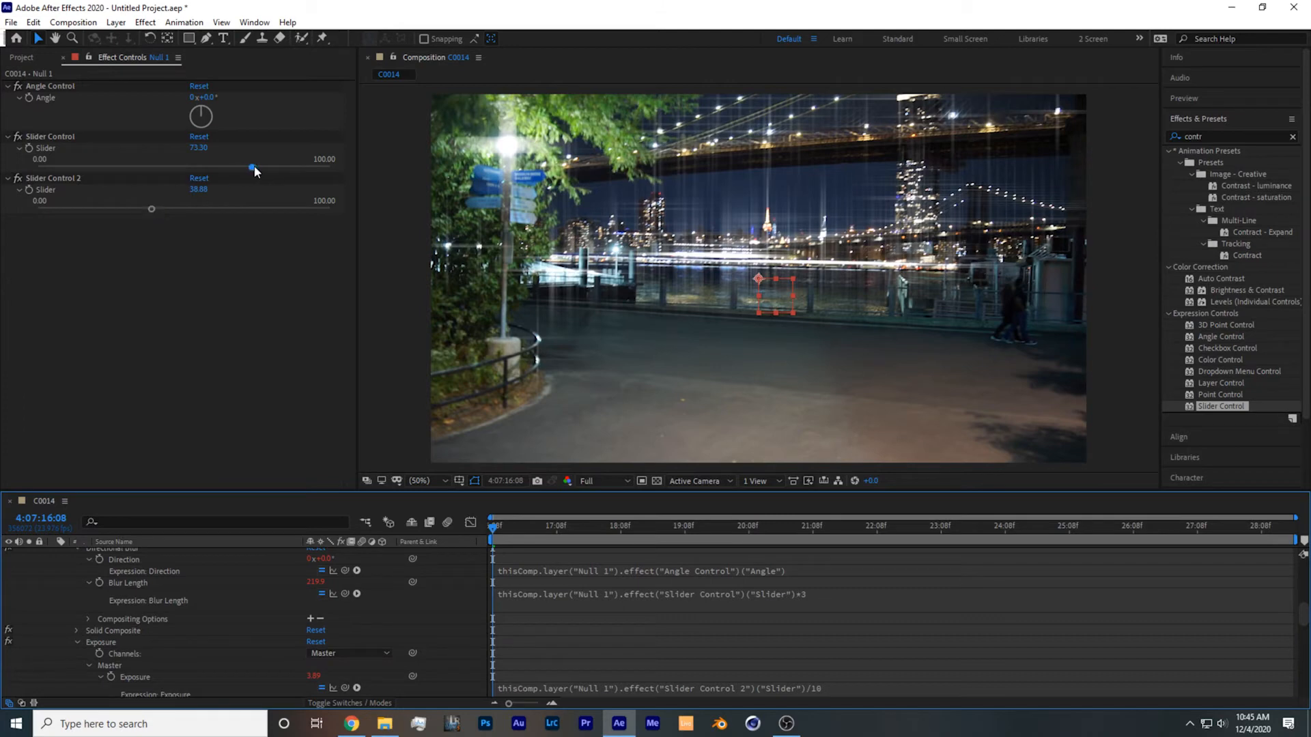
Step: Drag Null 1's sliders to about 64 for streak length and about 52 for brightness
left_click_drag(250, 169, 242, 168)
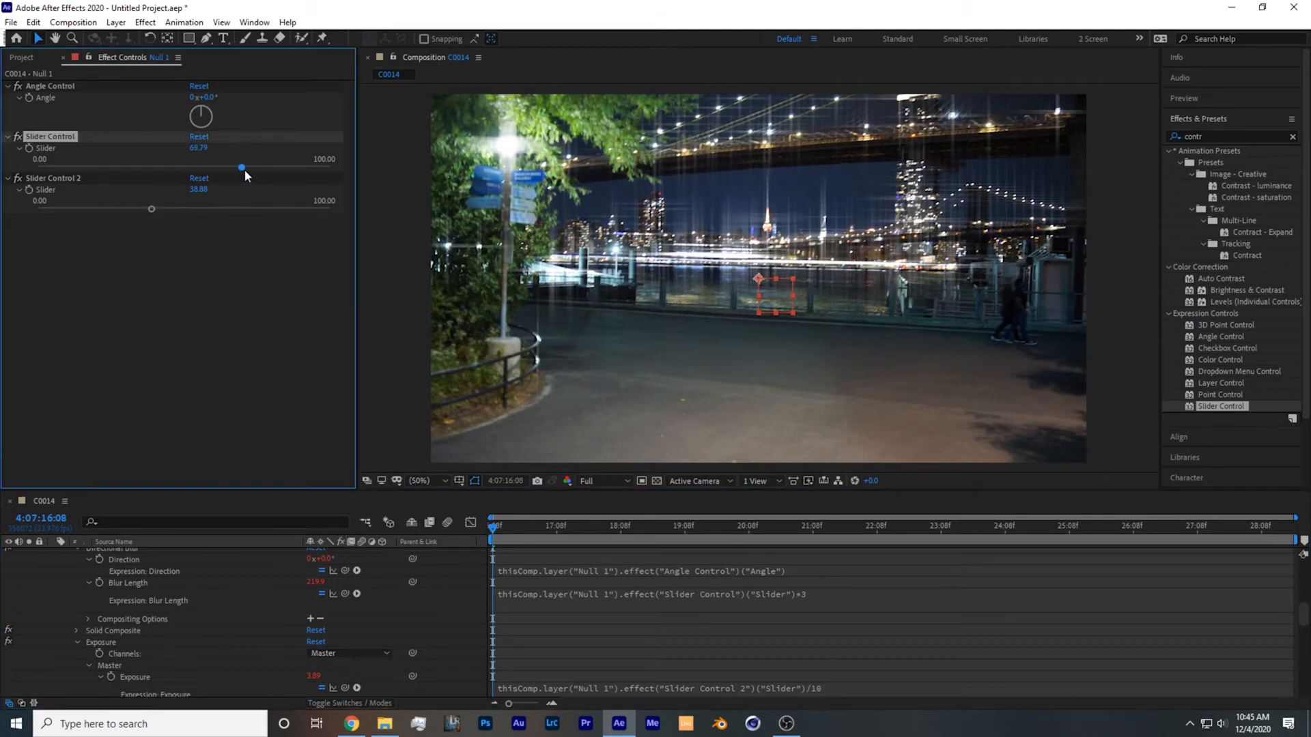
left_click_drag(240, 166, 279, 167)
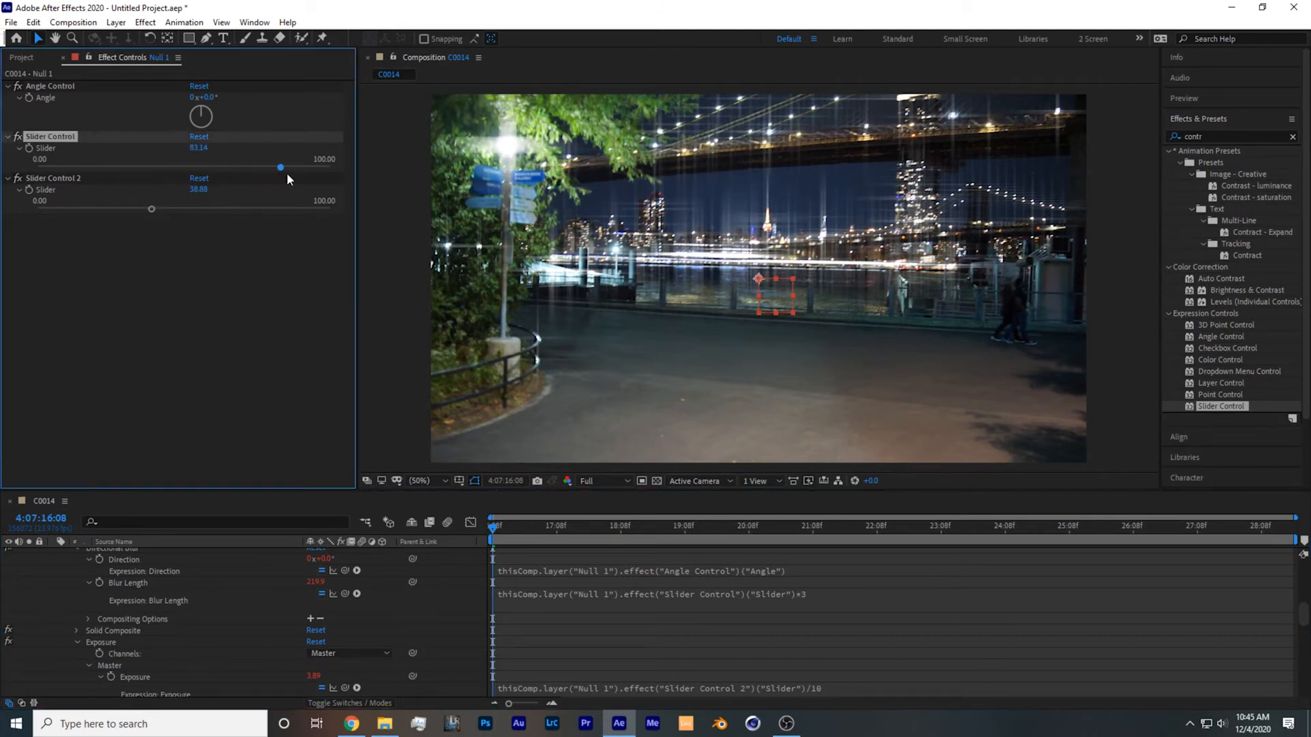
left_click_drag(280, 168, 224, 168)
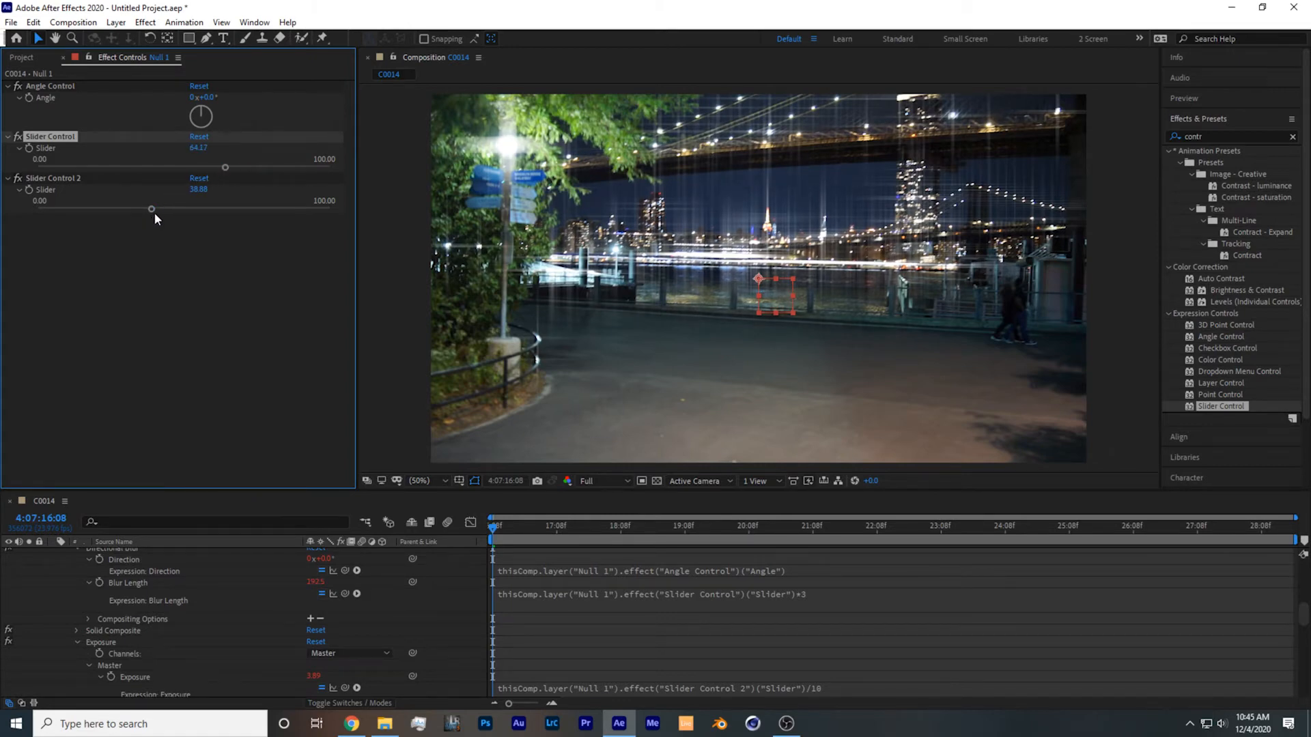
left_click_drag(150, 209, 257, 209)
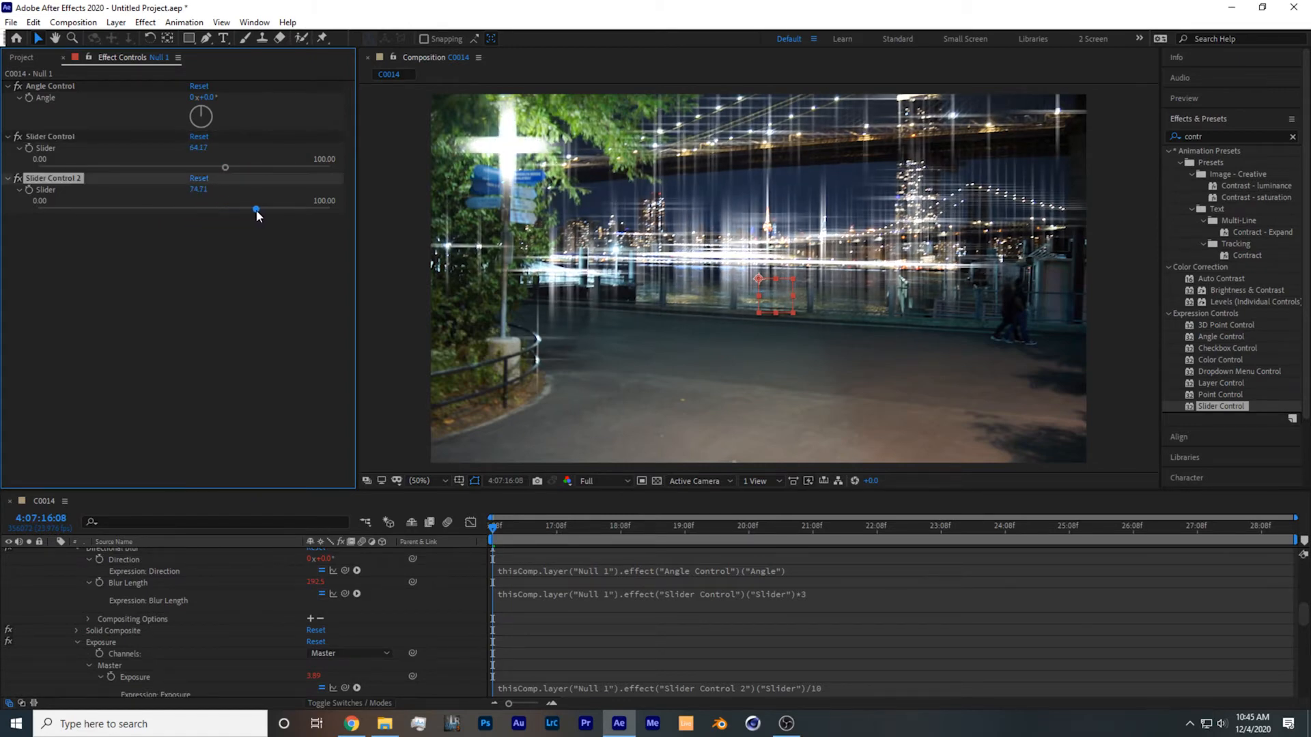
left_click_drag(257, 209, 209, 209)
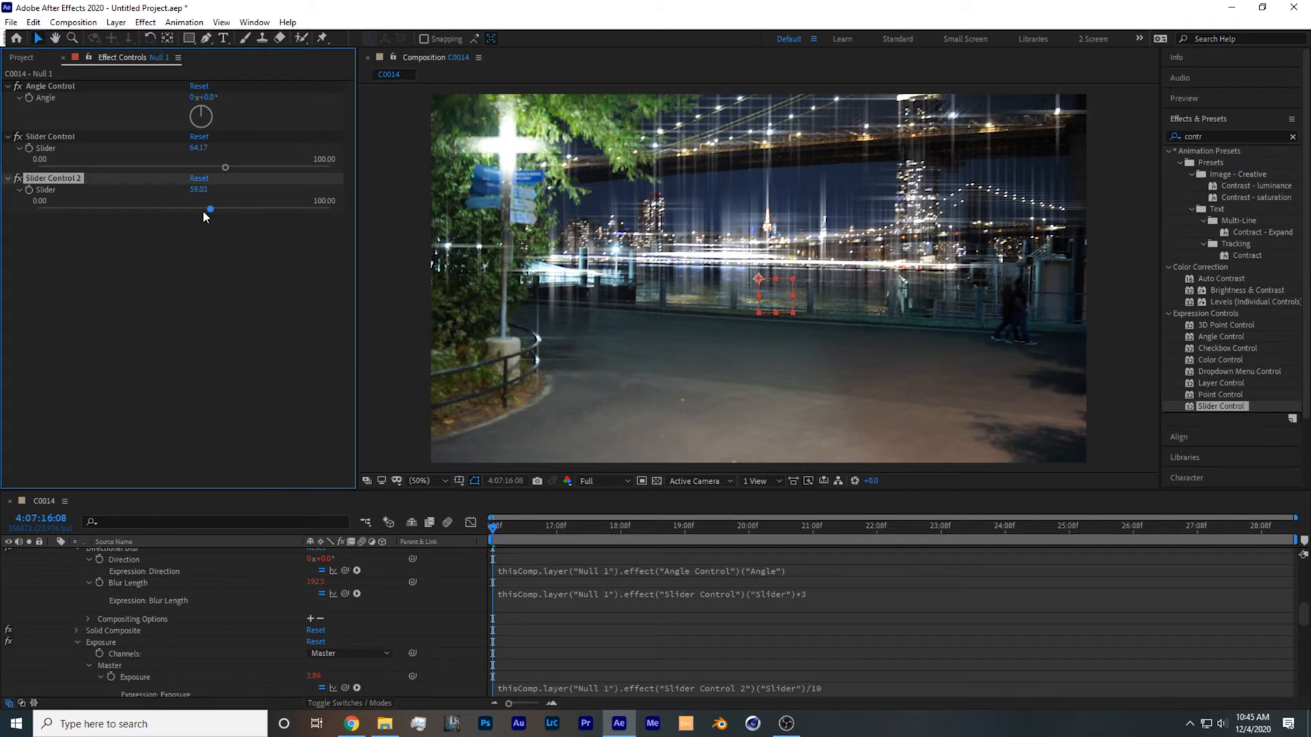
left_click_drag(208, 207, 188, 208)
type("tim")
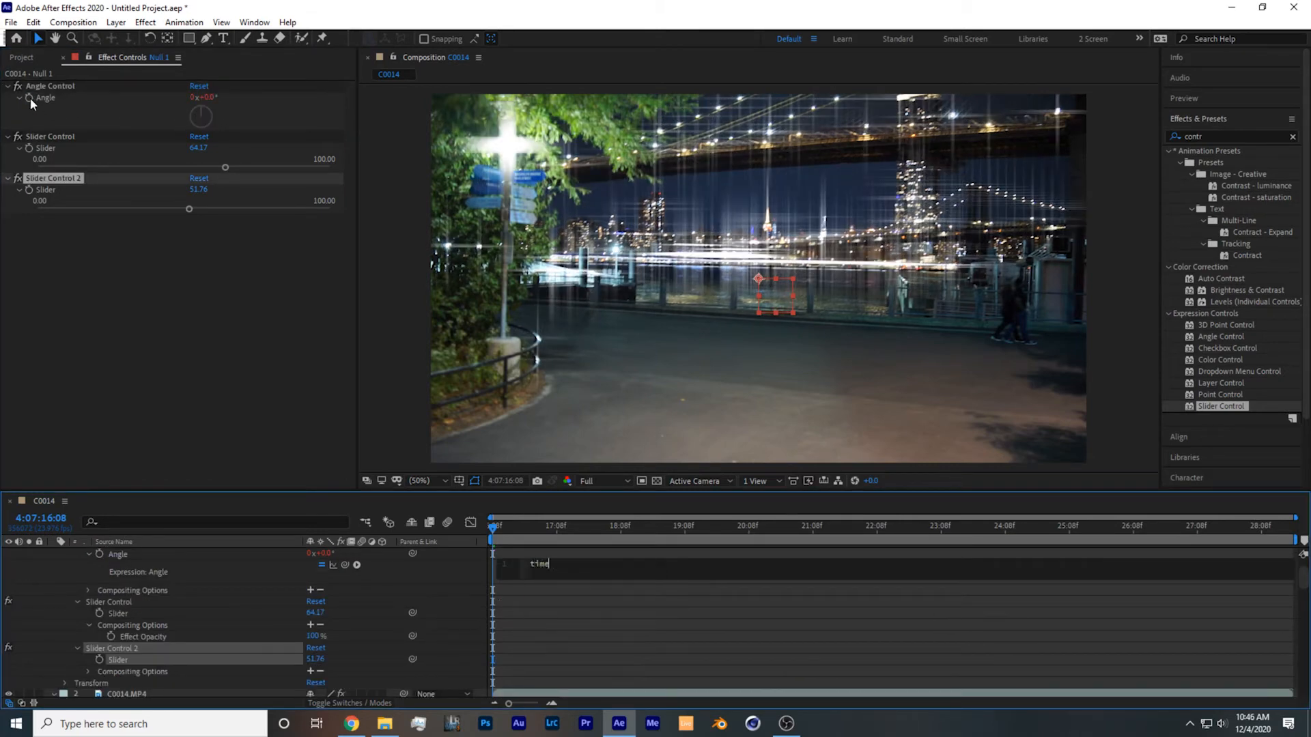
Step: Give the Angle Control the expression time*40; and preview the spinning starbursts
type("*4")
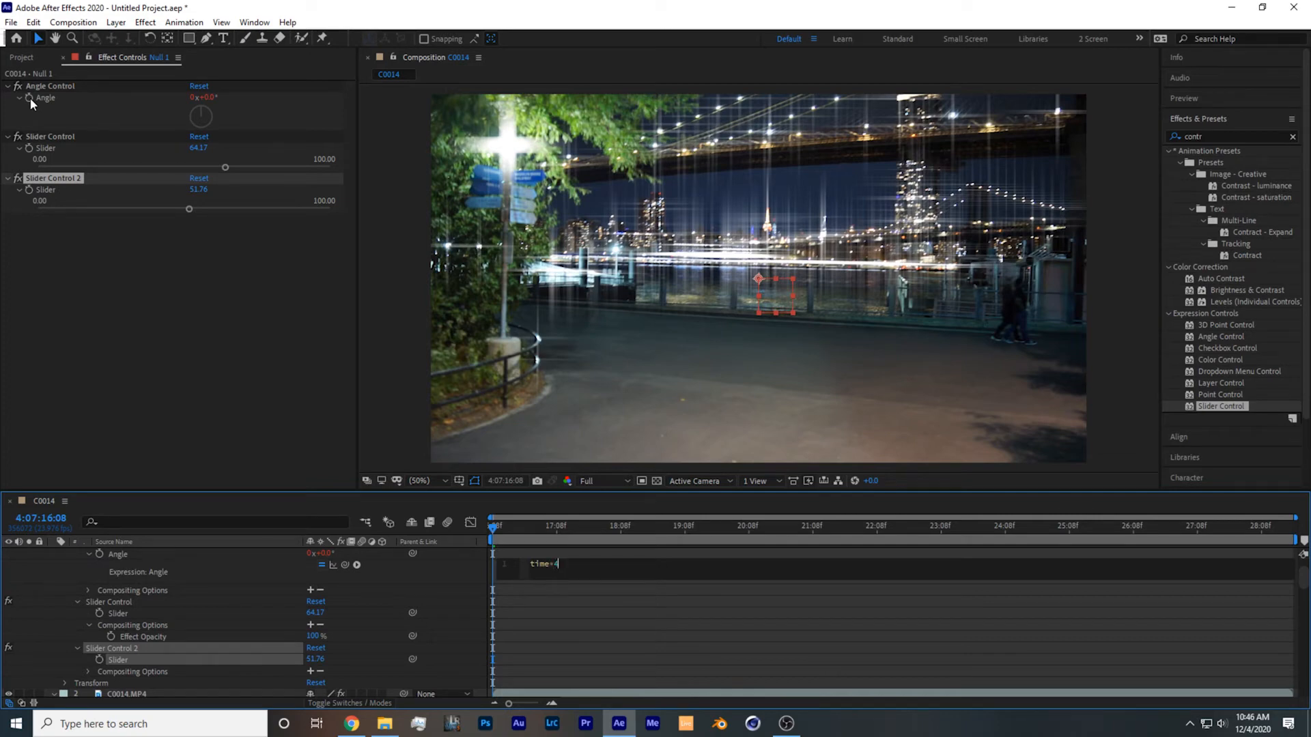
type("0;")
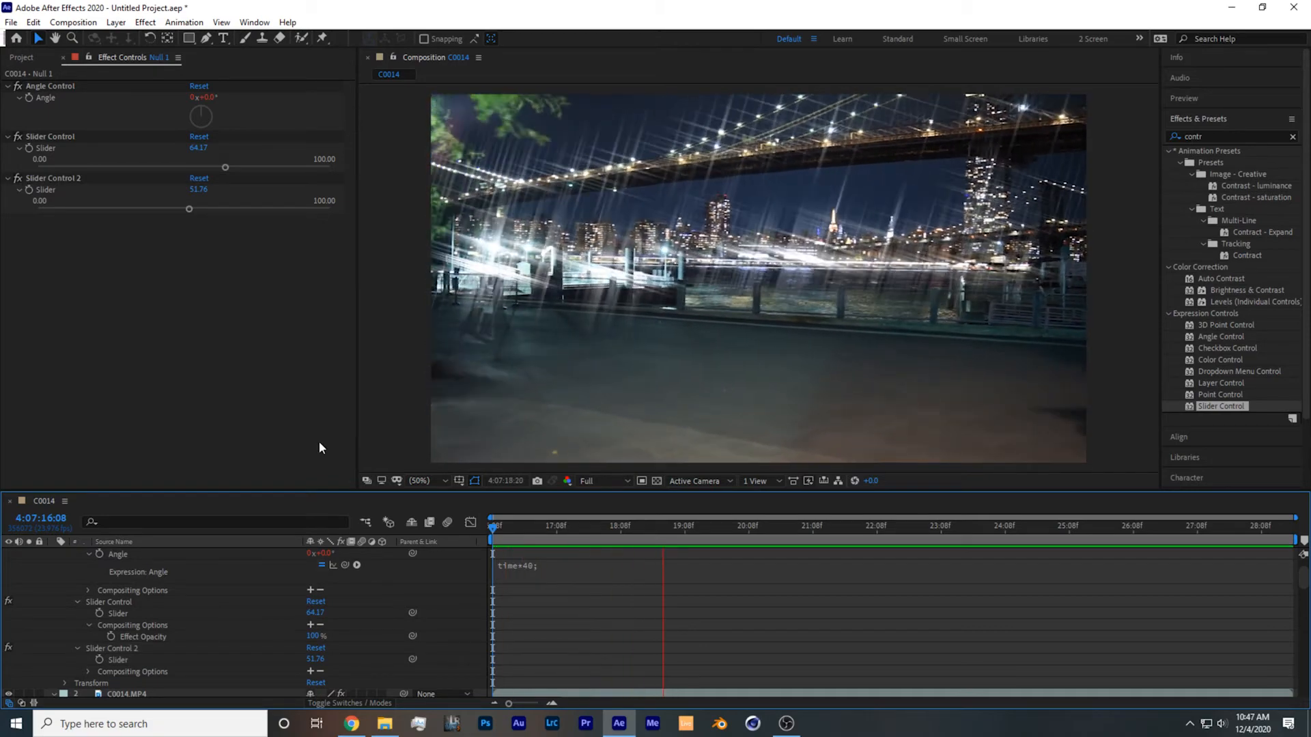
left_click(792, 526)
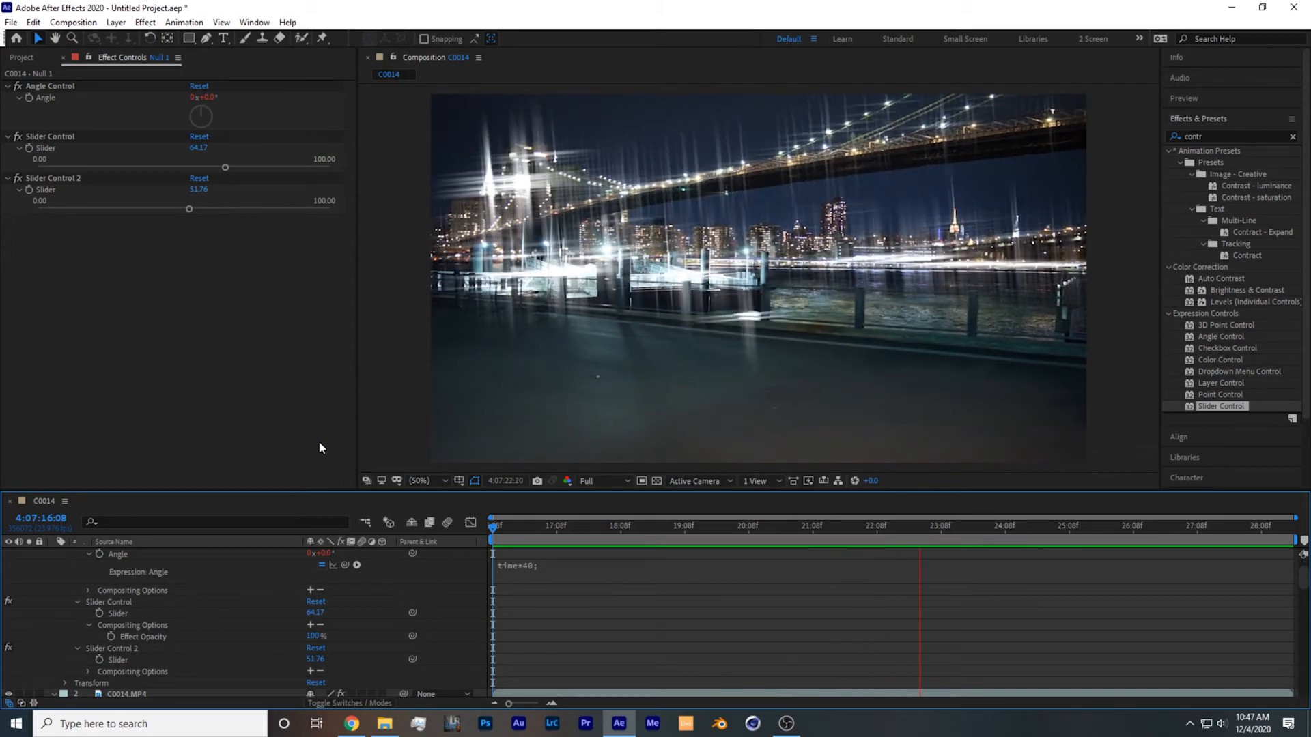
left_click(1047, 524)
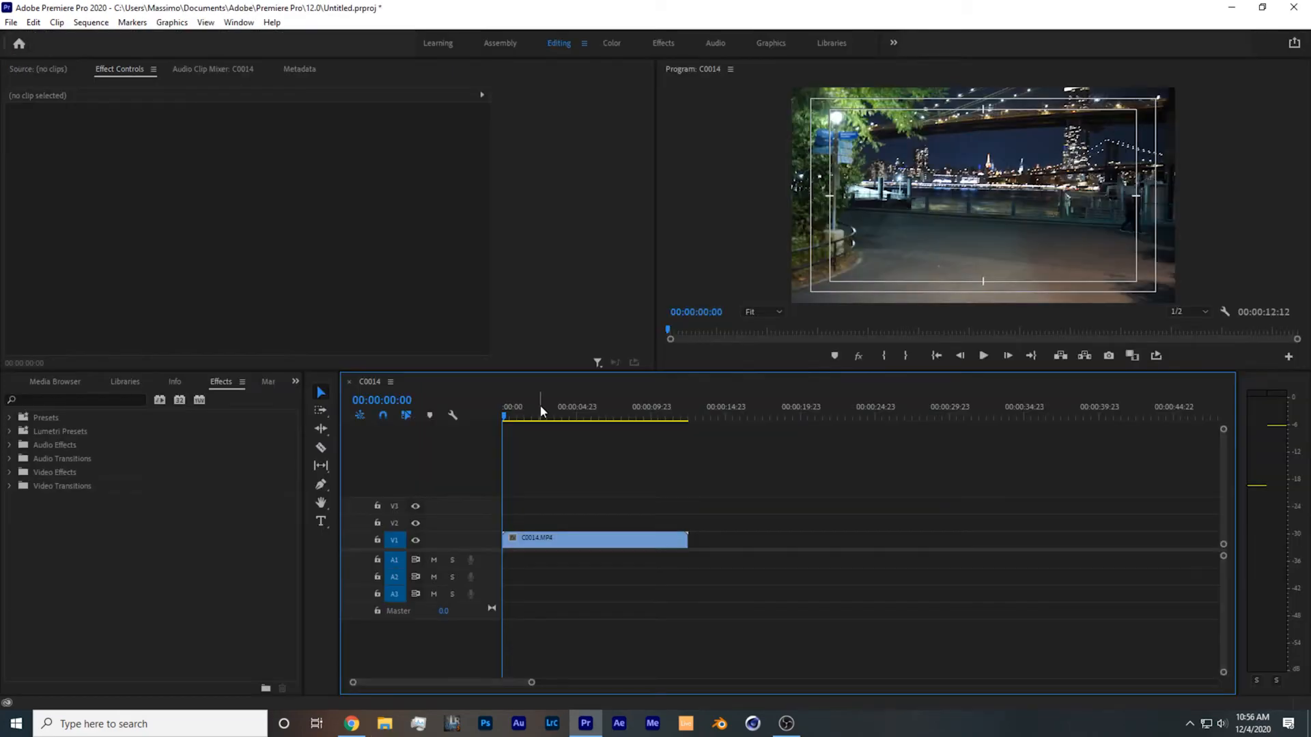
Step: Apply Luma Key to the duplicated C0014 clip on V2 so only bright lights remain
left_click(75, 400)
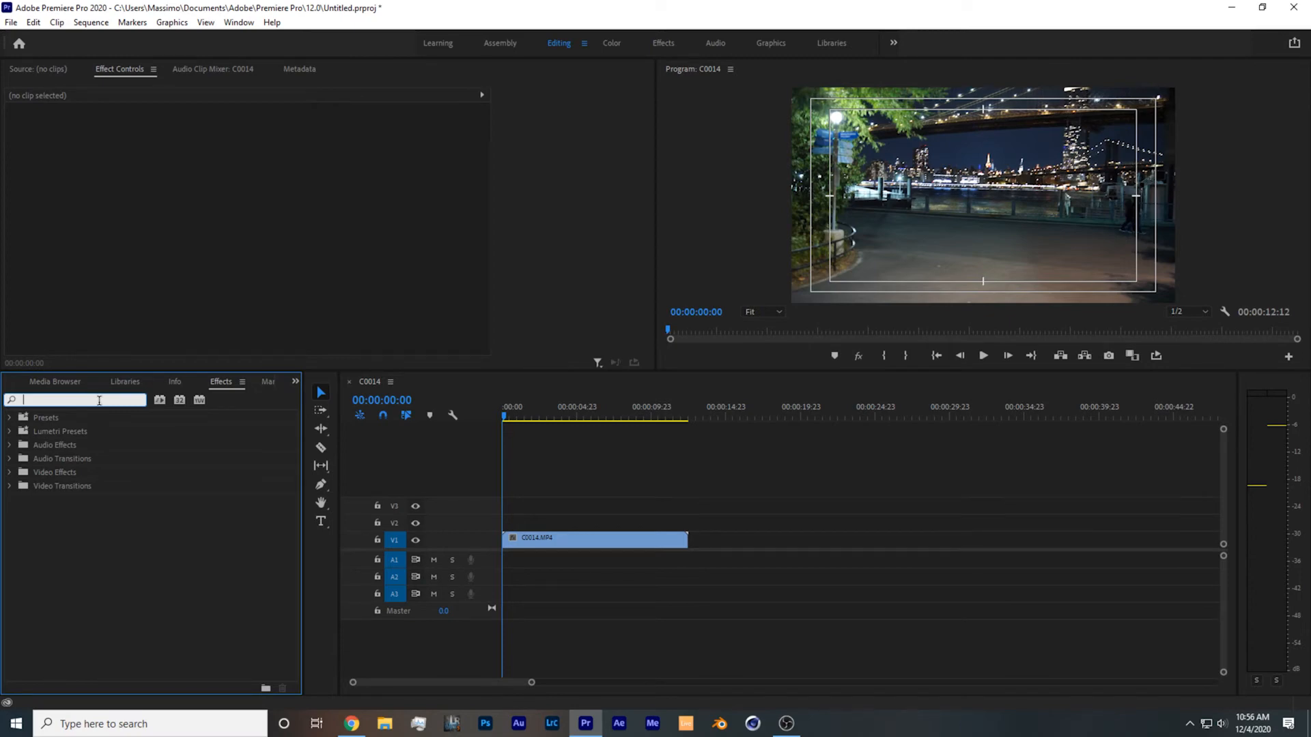
left_click(594, 538)
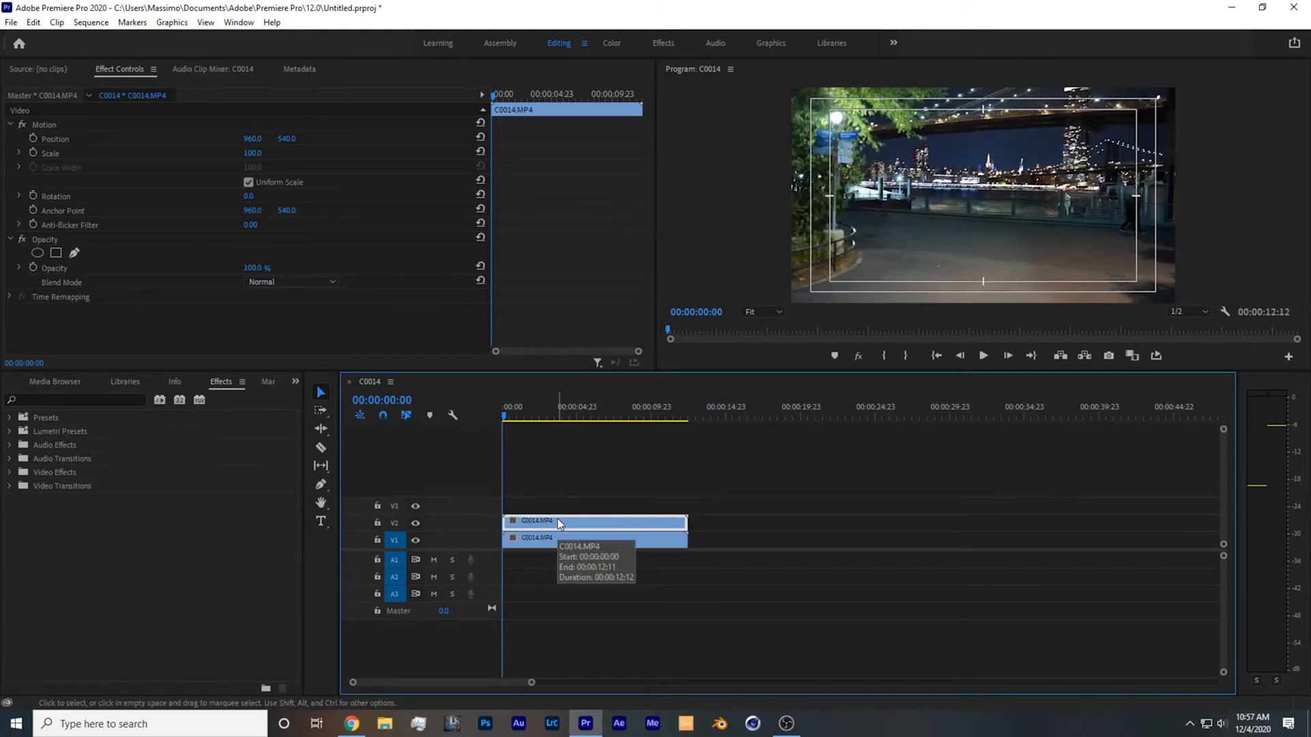
mouse_move(419, 542)
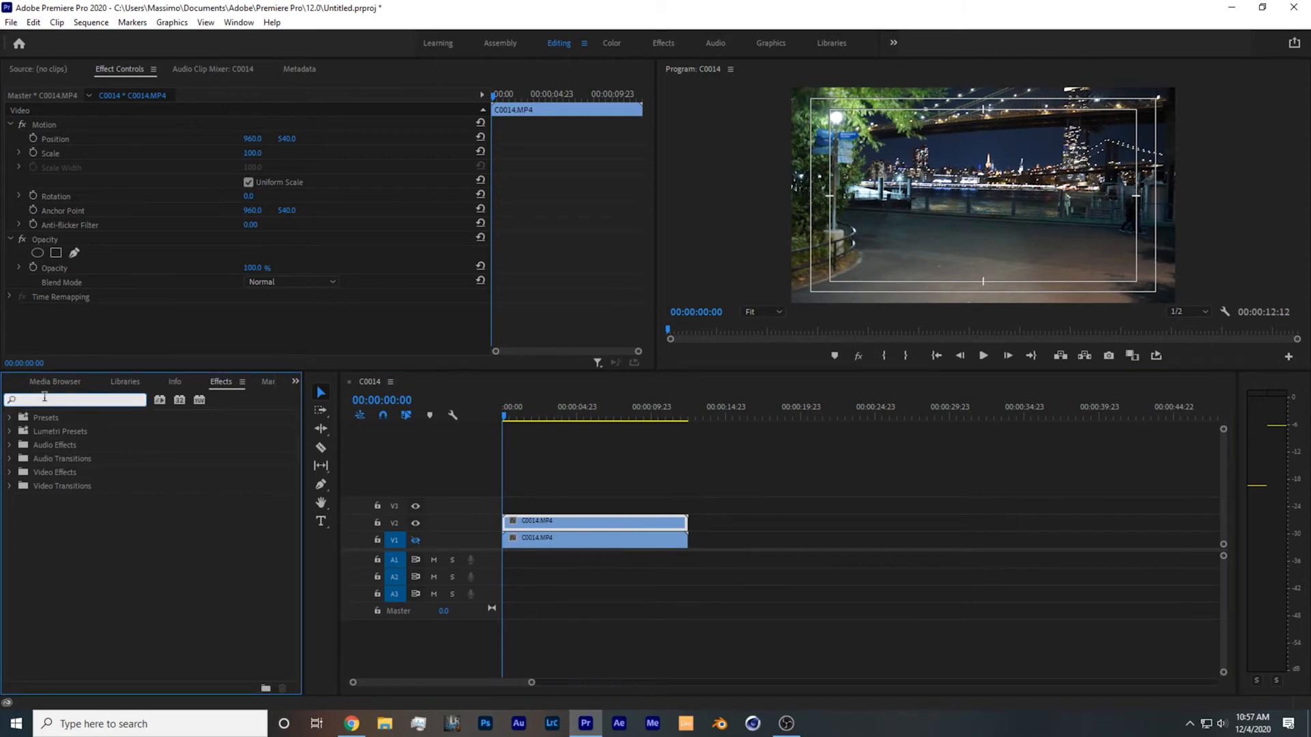
type("luma")
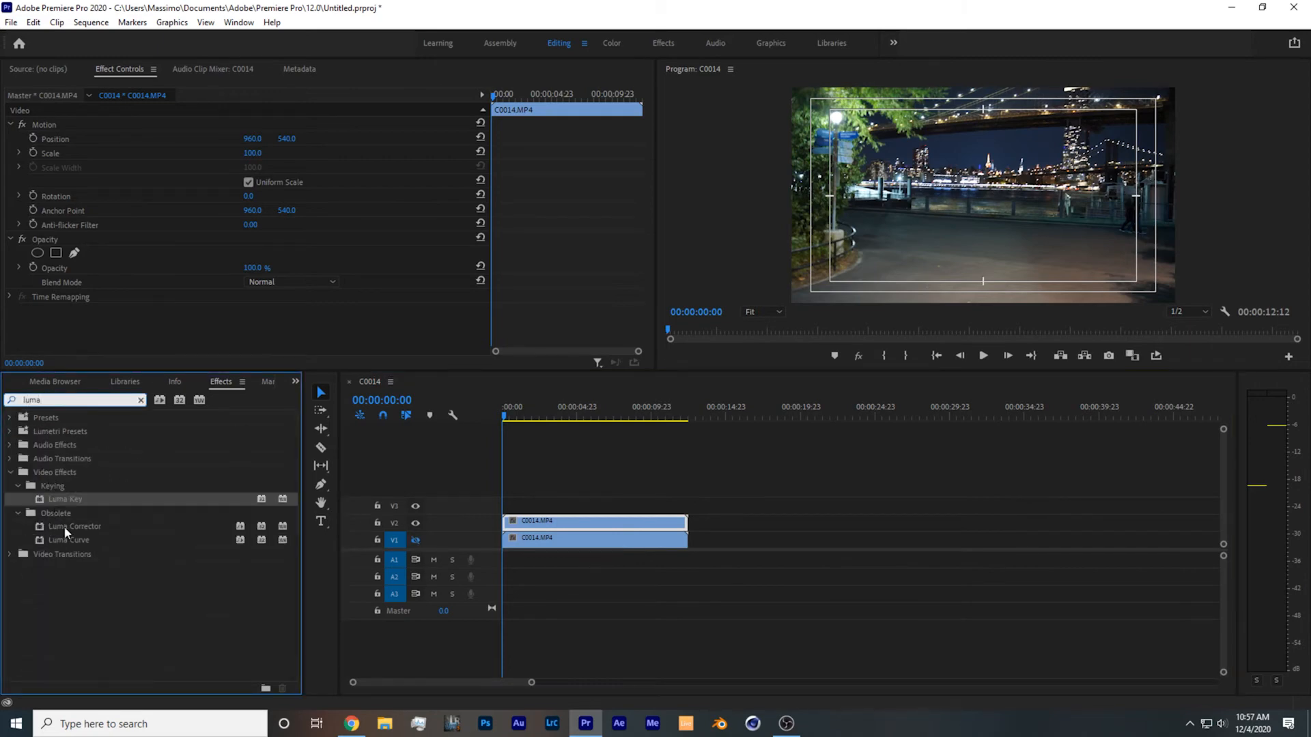
double_click(64, 499)
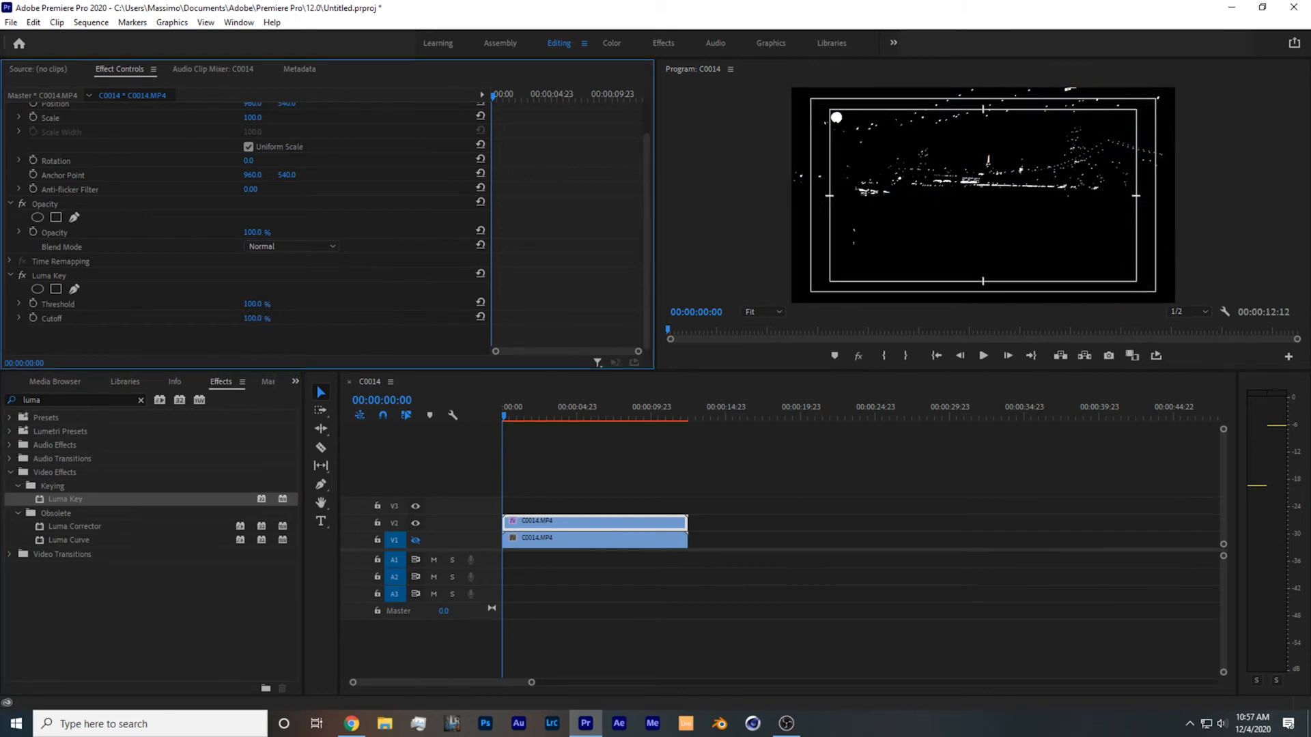
Step: Apply Directional Blur (45°, length 40) to the keyed clip for diagonal light streaks
type("dired")
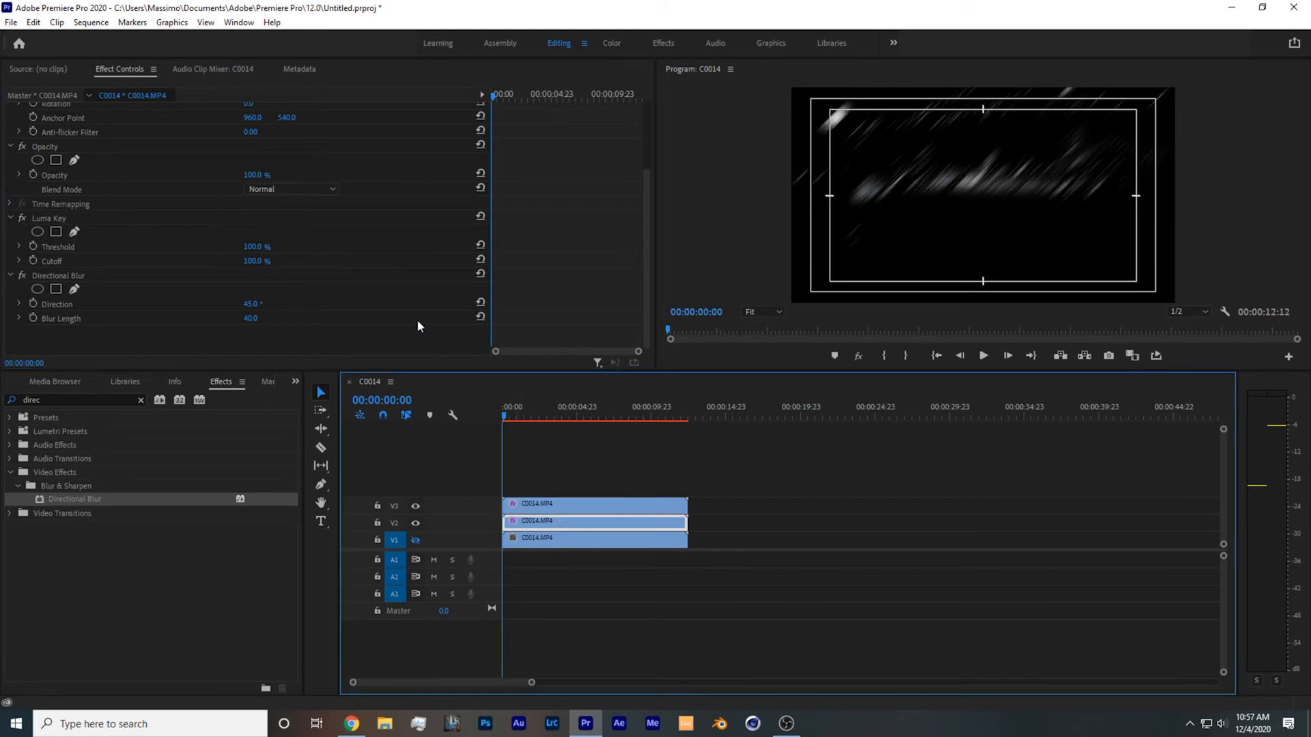
left_click(254, 303)
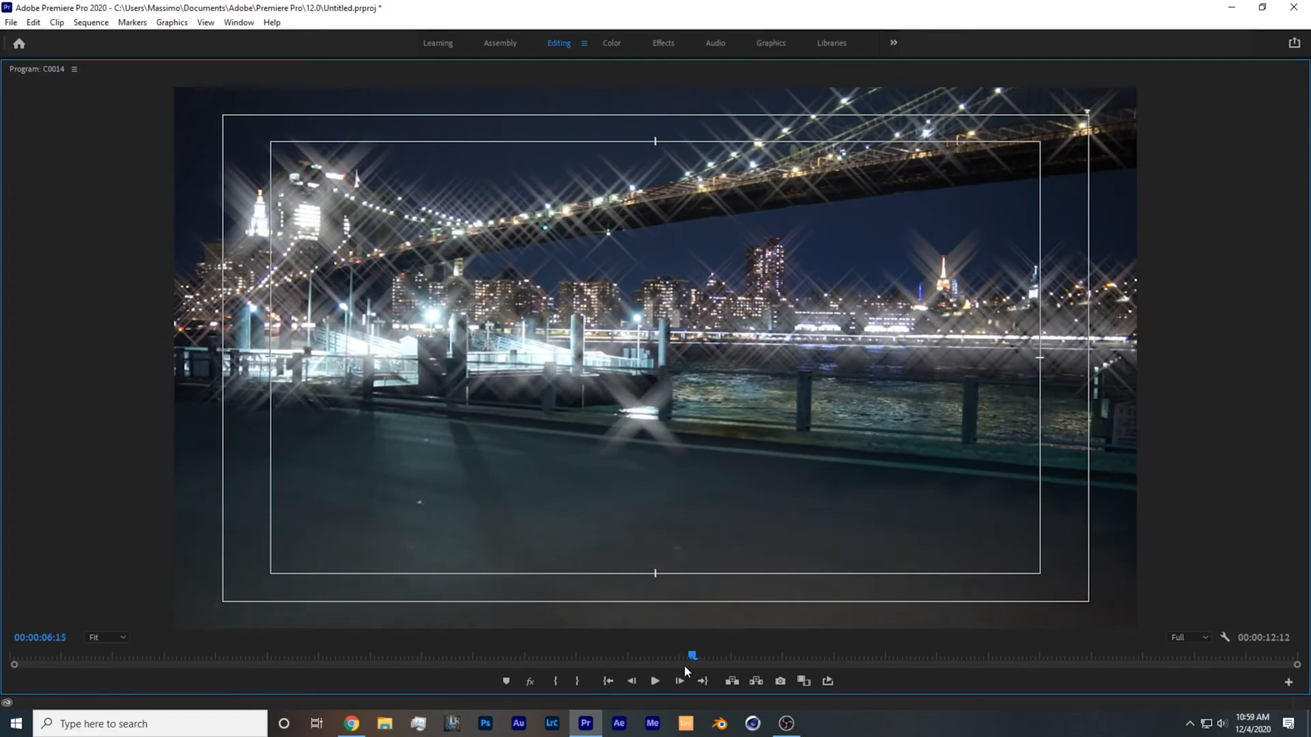
Step: Scrub the playhead through the enlarged Program Monitor to review the crossing starbursts
left_click_drag(692, 654, 499, 654)
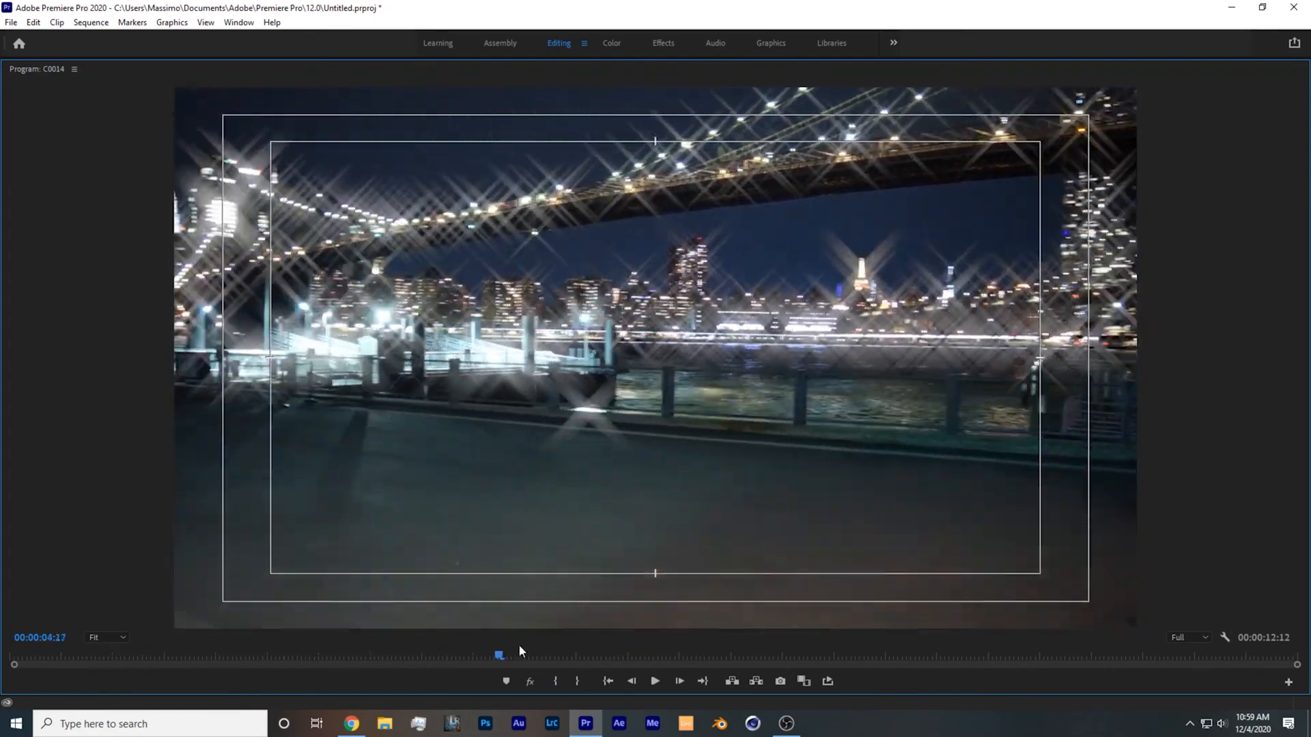